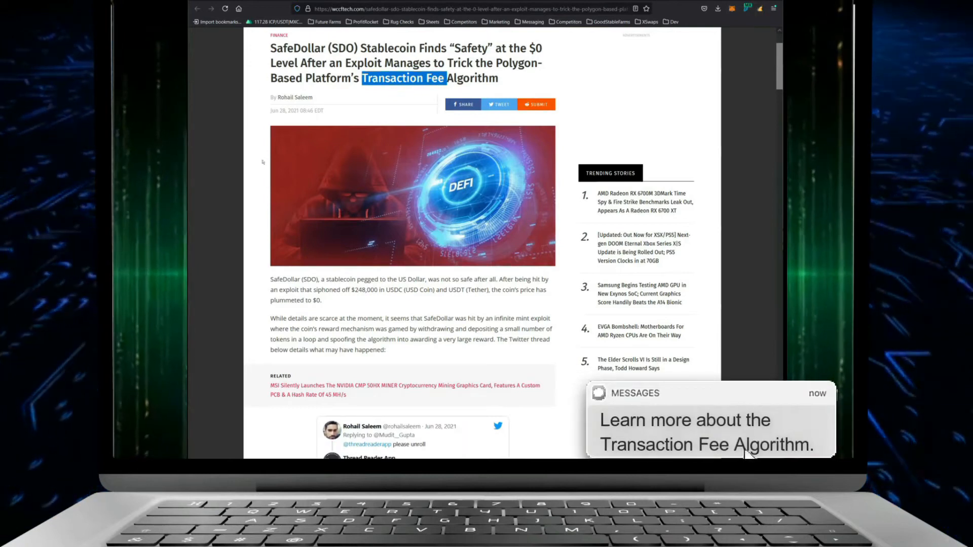
Highlight '$248,000 in USDC (USD Coin) and USDT (Tether)' in the wccftech article.
{"action": "scroll", "scroll_direction": "down", "scroll_amount": 3}
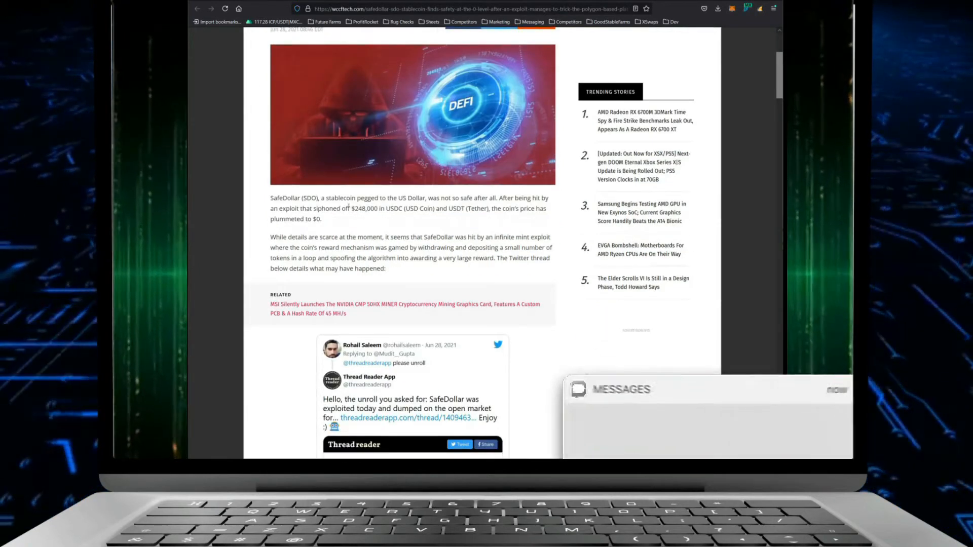
{"action": "left_click_drag", "start_coordinate": [351, 208], "coordinate": [456, 208]}
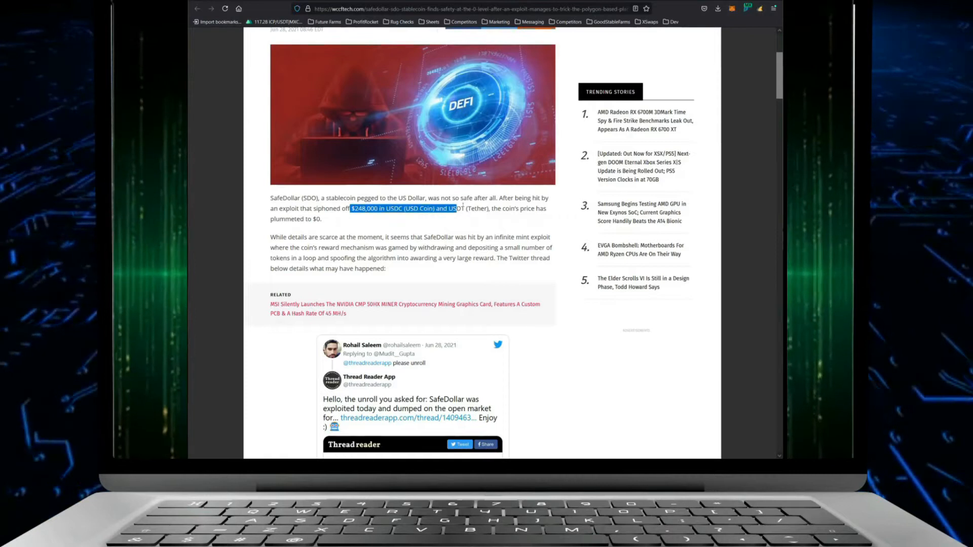
{"action": "left_click_drag", "start_coordinate": [456, 208], "coordinate": [489, 208]}
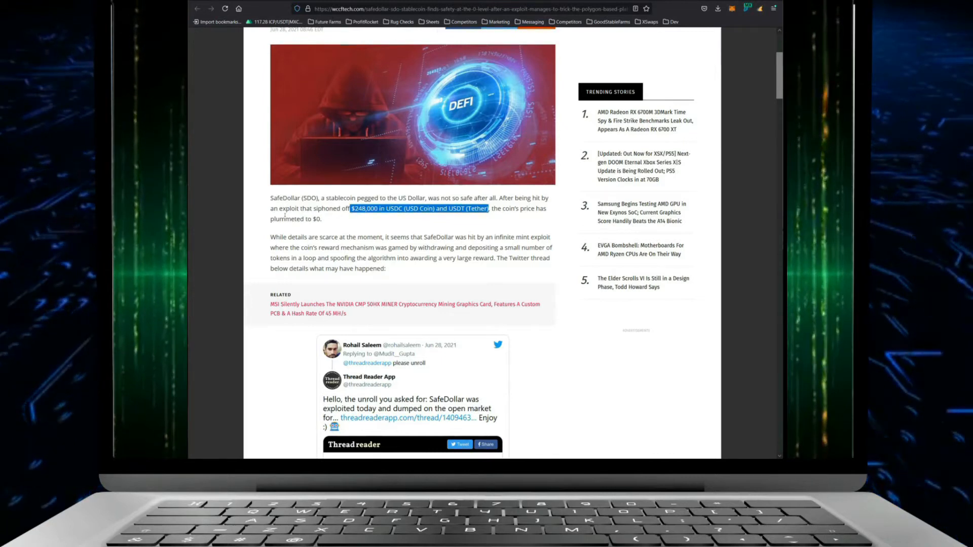
{"action": "left_click_drag", "start_coordinate": [269, 236], "coordinate": [384, 268]}
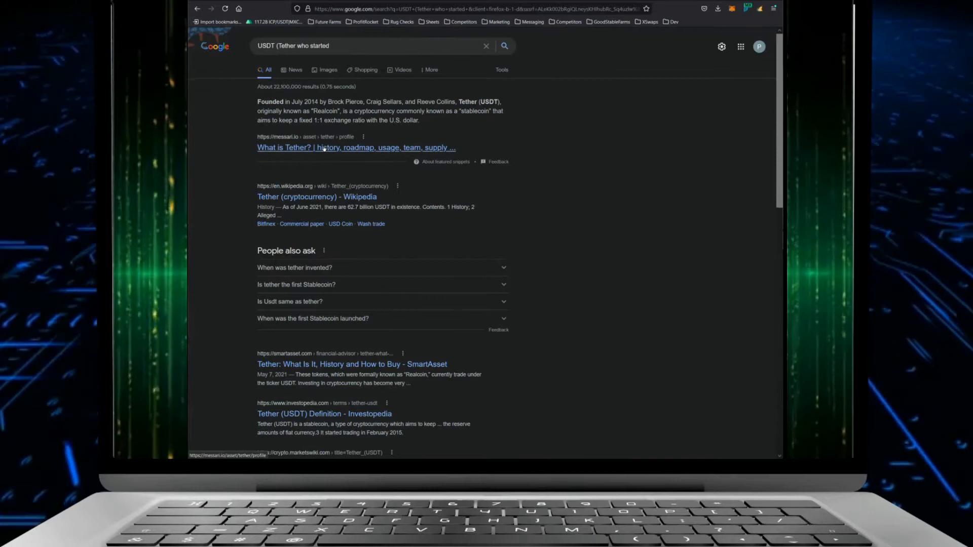
Use the selected USDT (Tether) text to search Google for who started Tether.
{"action": "right_click", "coordinate": [356, 147]}
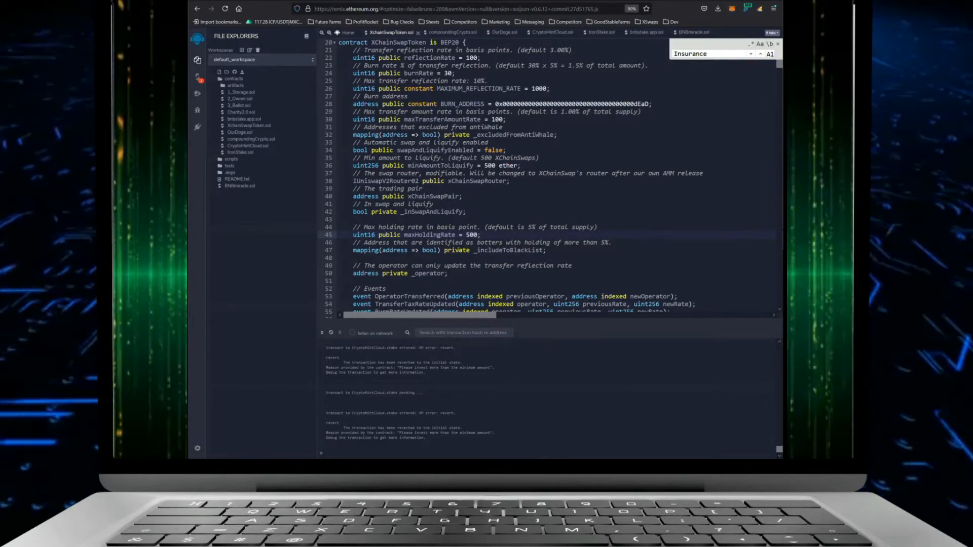
{"action": "scroll", "scroll_direction": "down", "scroll_amount": 3}
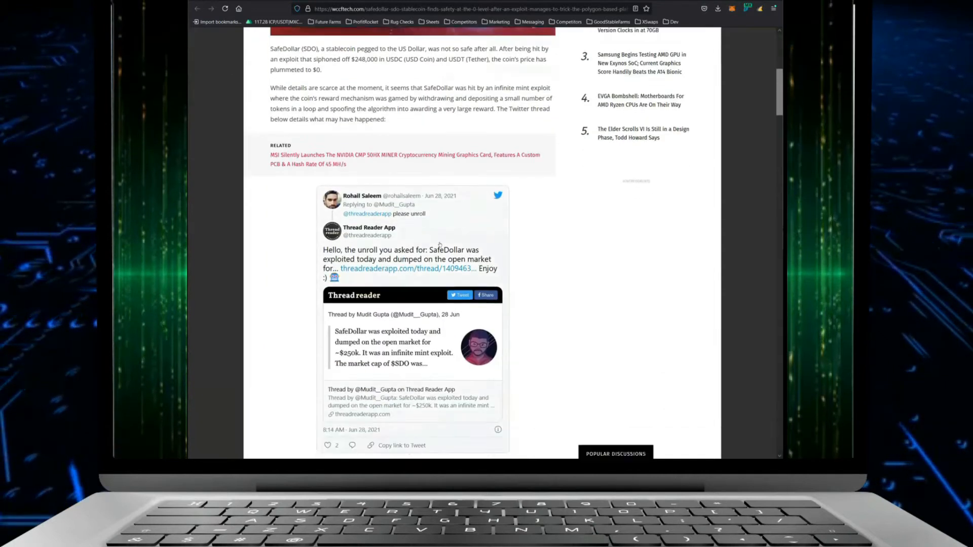
Scroll to the withdrawal paragraph and highlight the $202,000 amount and 'liquidity'.
{"action": "scroll", "scroll_direction": "down", "scroll_amount": 3}
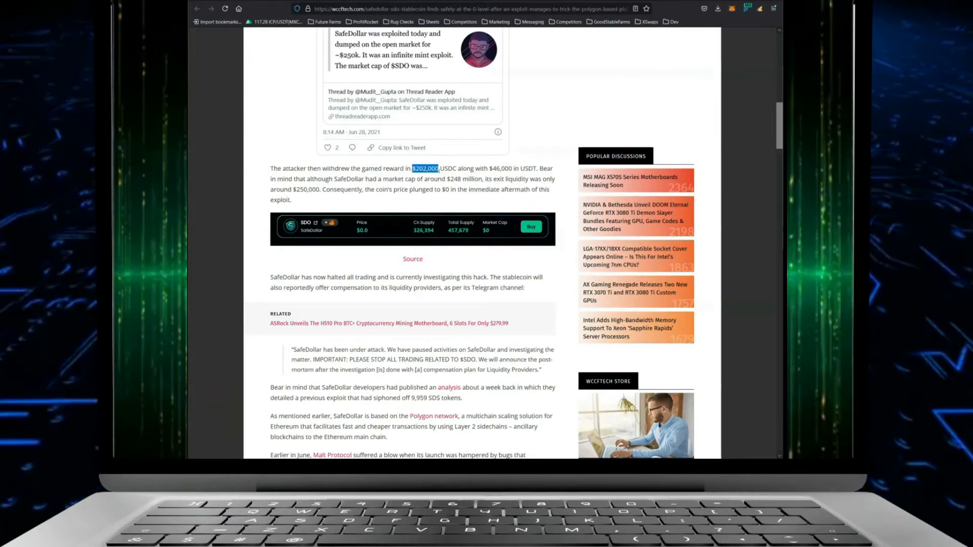
{"action": "scroll", "scroll_direction": "down", "scroll_amount": 3}
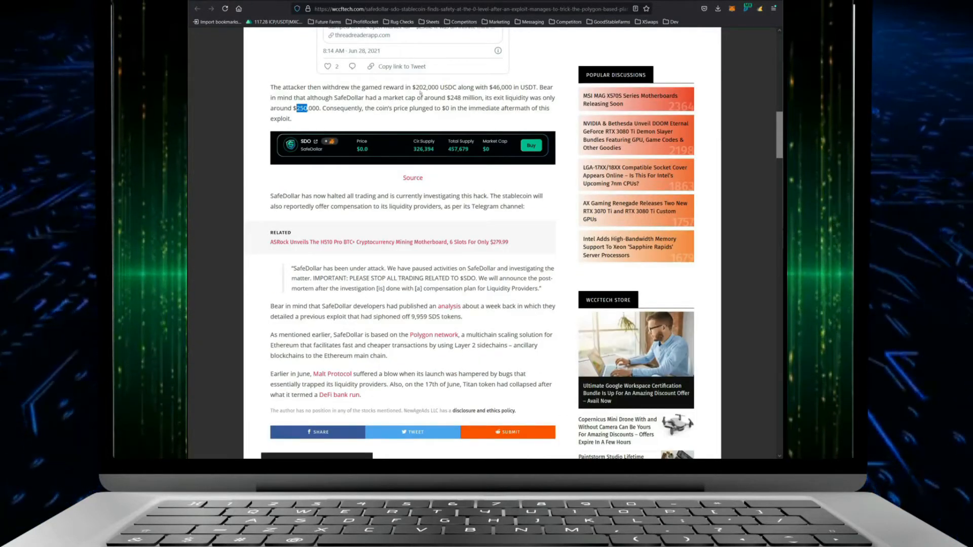
{"action": "double_click", "coordinate": [426, 86]}
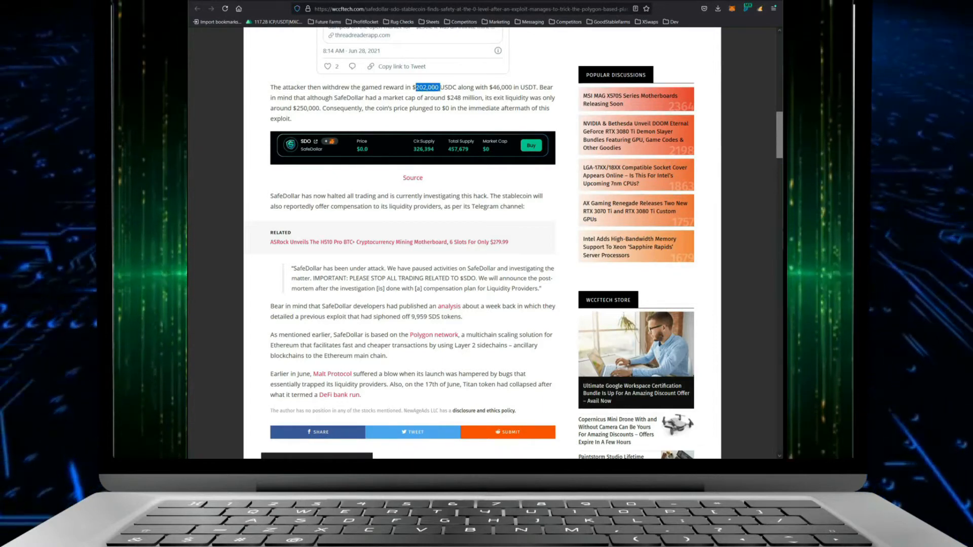
{"action": "double_click", "coordinate": [516, 97]}
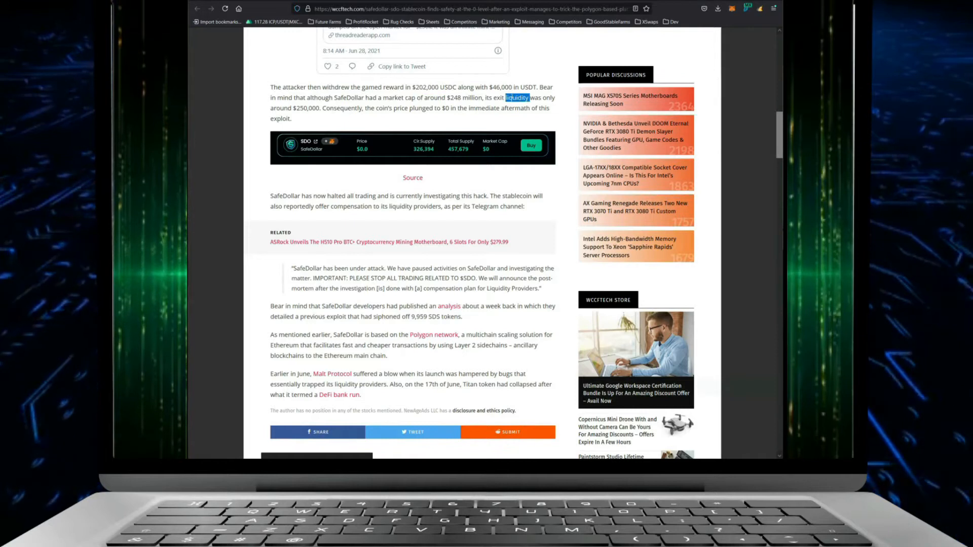
{"action": "left_click_drag", "start_coordinate": [526, 97], "coordinate": [494, 98]}
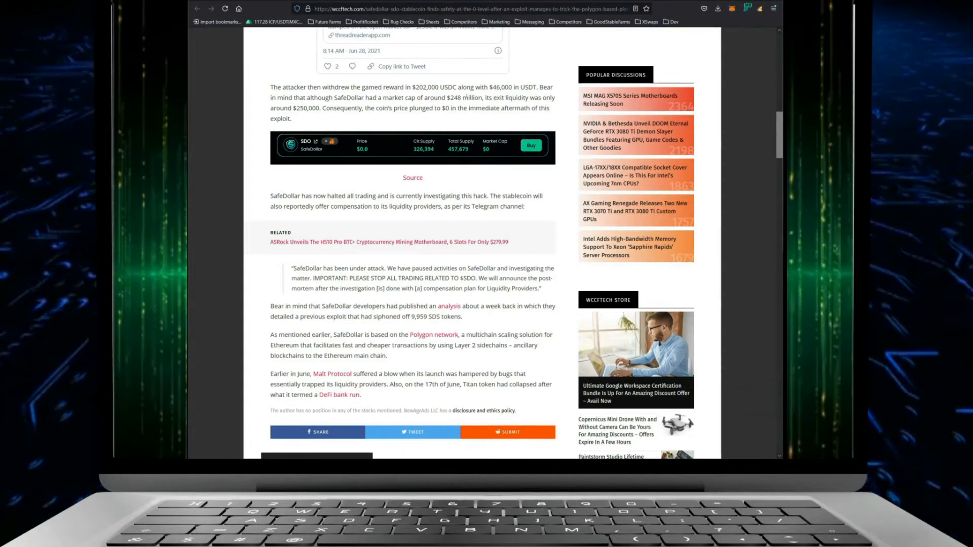
{"action": "left_click_drag", "start_coordinate": [383, 98], "coordinate": [484, 98]}
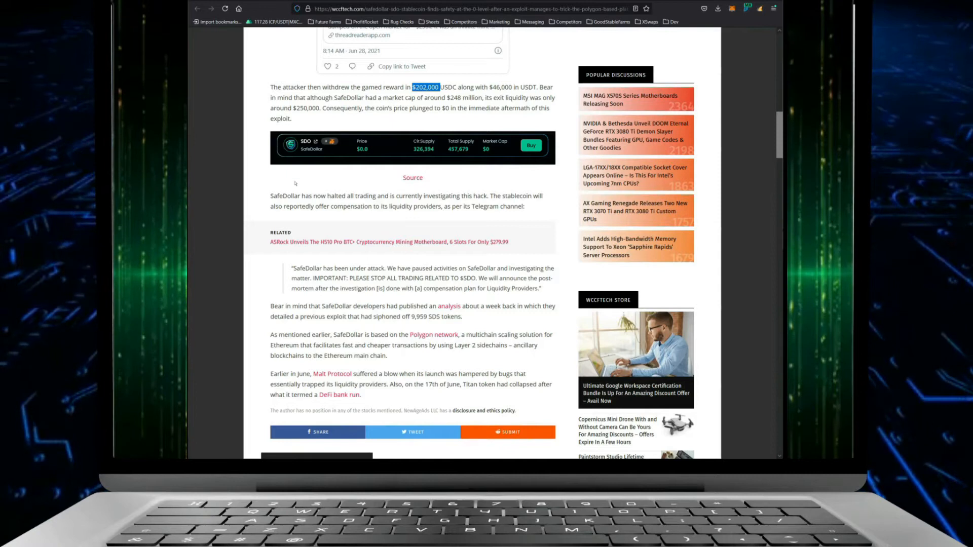
{"action": "double_click", "coordinate": [279, 119]}
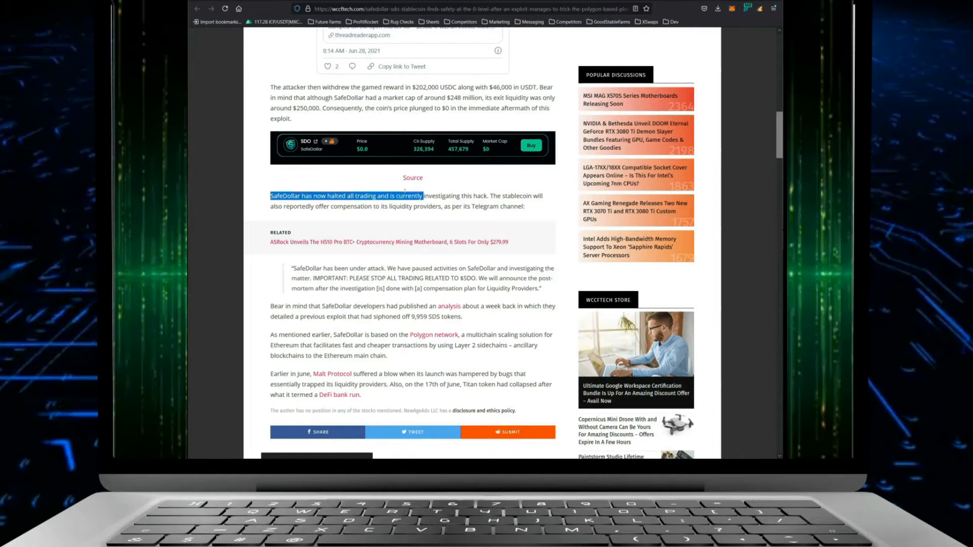
{"action": "left_click_drag", "start_coordinate": [406, 196], "coordinate": [487, 196]}
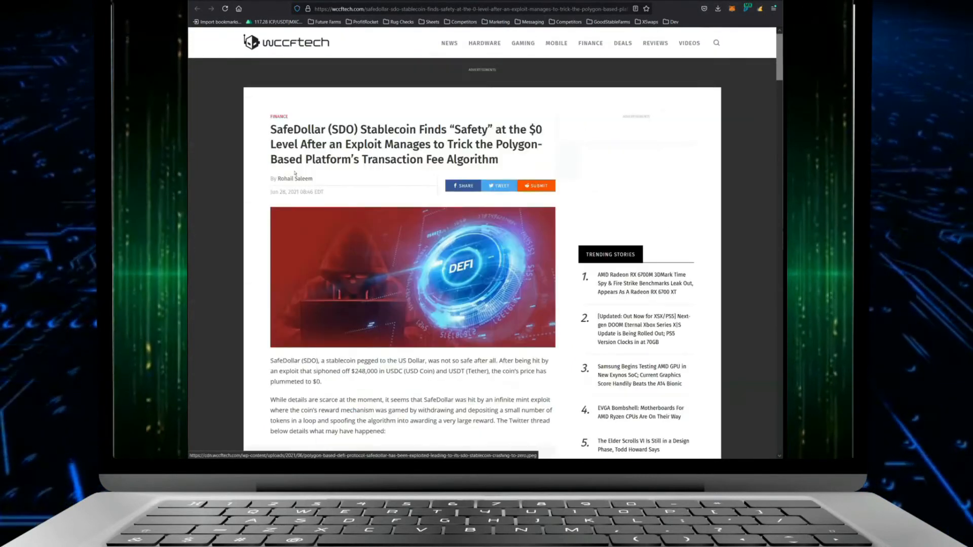
Search 'matic blockchain explorer' and open the Polygon (MATIC) Blockchain Explorer result.
{"action": "double_click", "coordinate": [298, 130]}
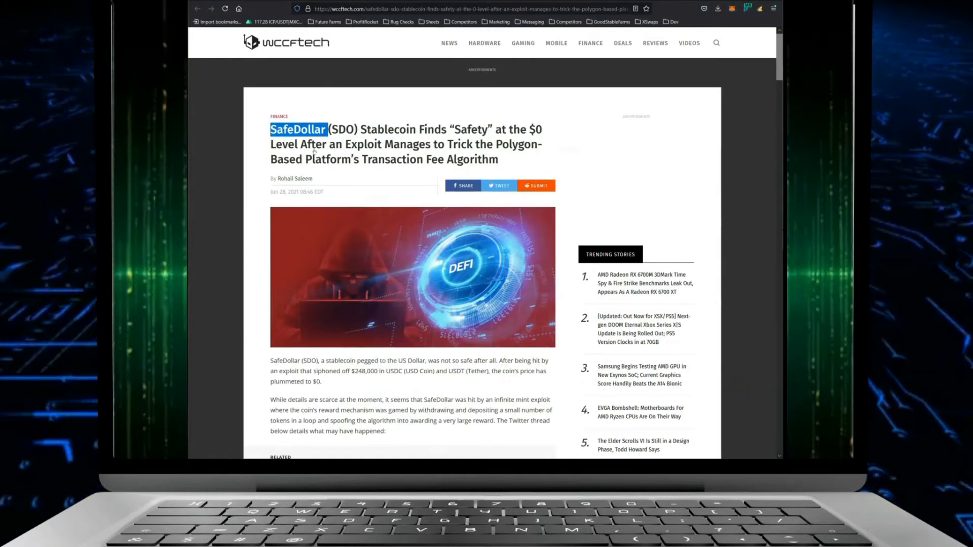
{"action": "type", "text": "matice blockchain explorer"}
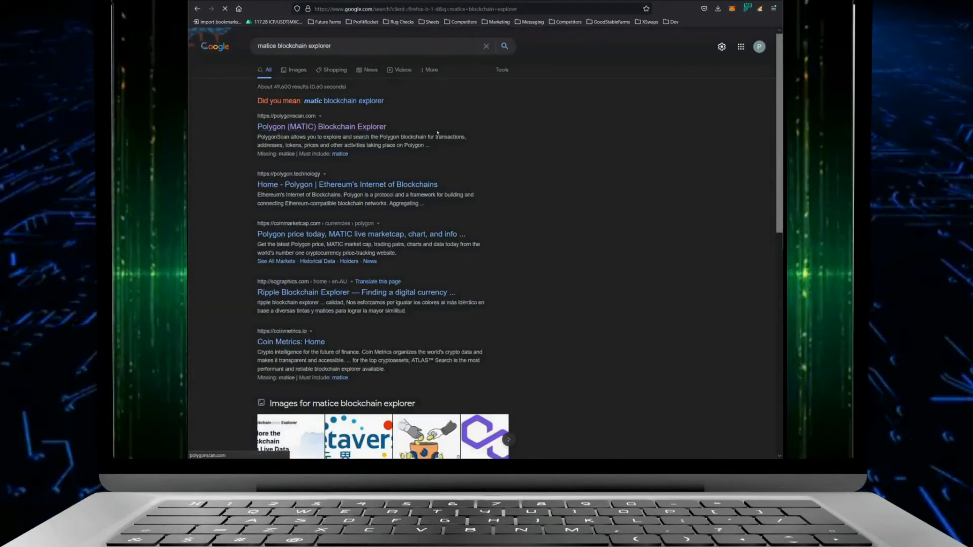
{"action": "left_click", "coordinate": [321, 127]}
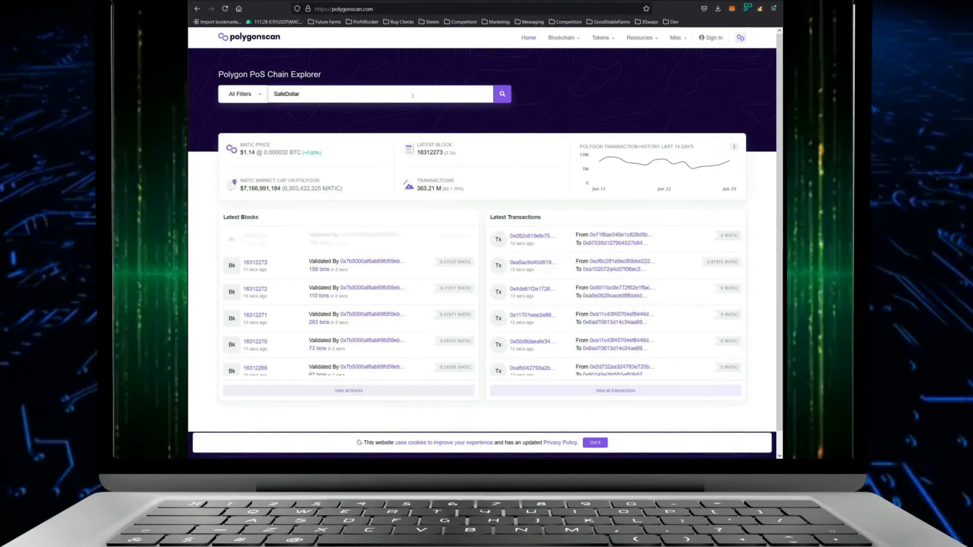
Search Polygonscan for 'SafeDollar' to list the SDO and SDS token suggestions.
{"action": "left_click", "coordinate": [378, 94]}
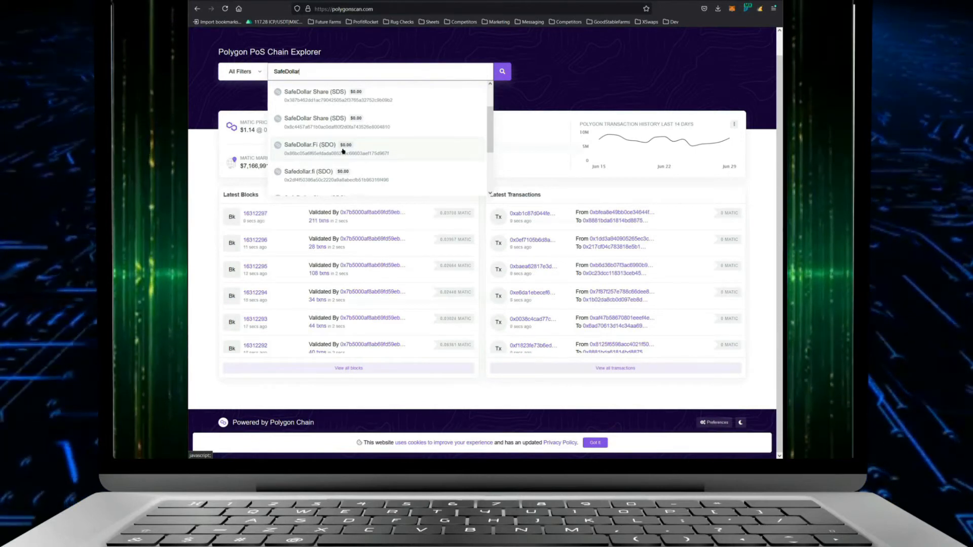
{"action": "mouse_move", "coordinate": [365, 152]}
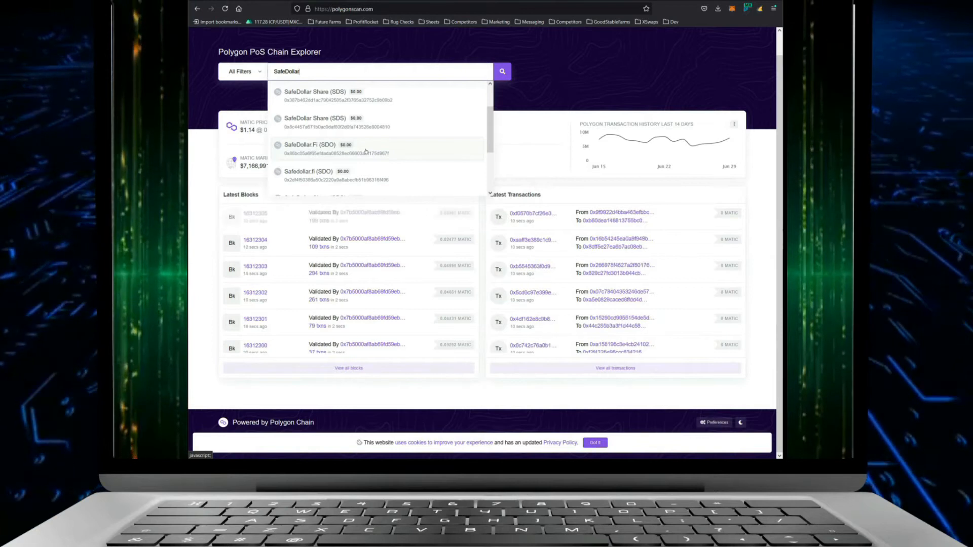
{"action": "left_click", "coordinate": [335, 148]}
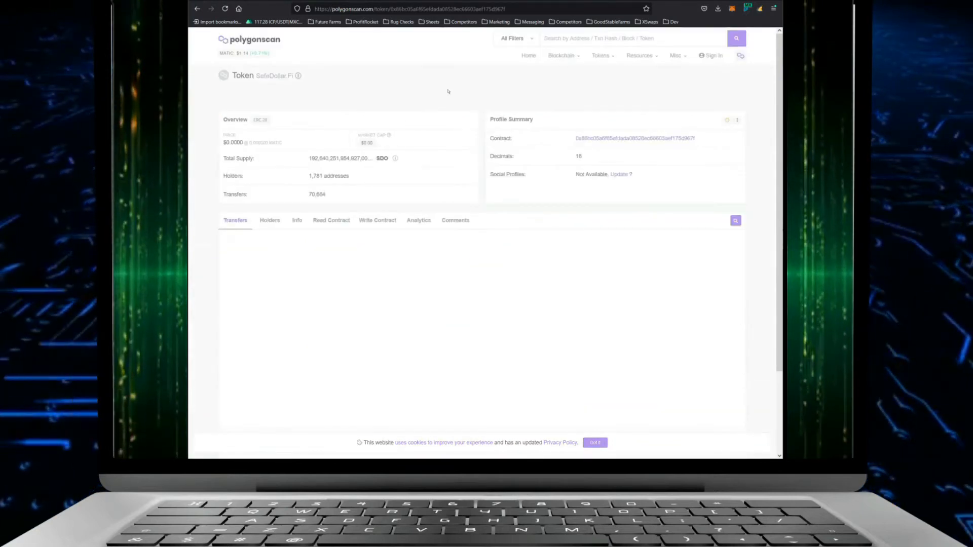
{"action": "left_click", "coordinate": [235, 219]}
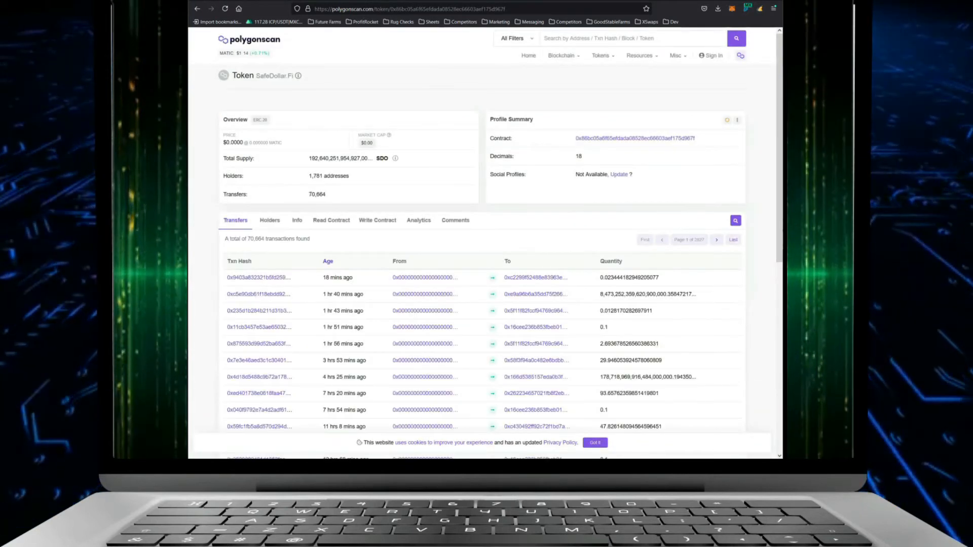
{"action": "double_click", "coordinate": [316, 194]}
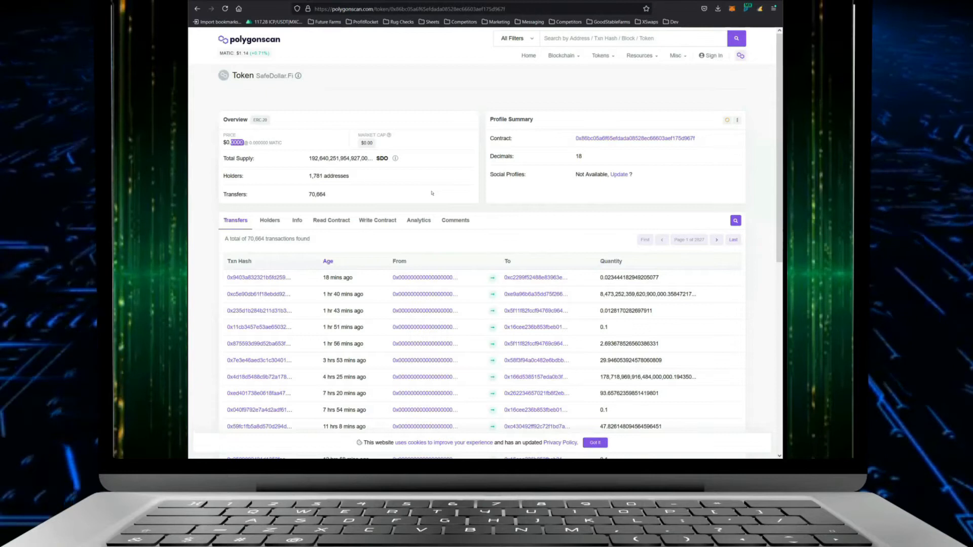
{"action": "scroll", "scroll_direction": "down", "scroll_amount": 3}
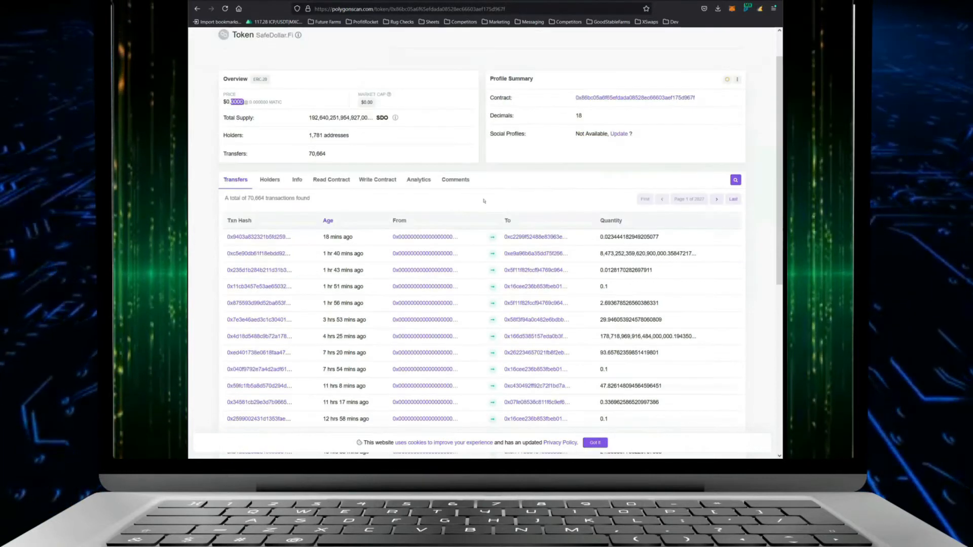
{"action": "scroll", "scroll_direction": "down", "scroll_amount": 3}
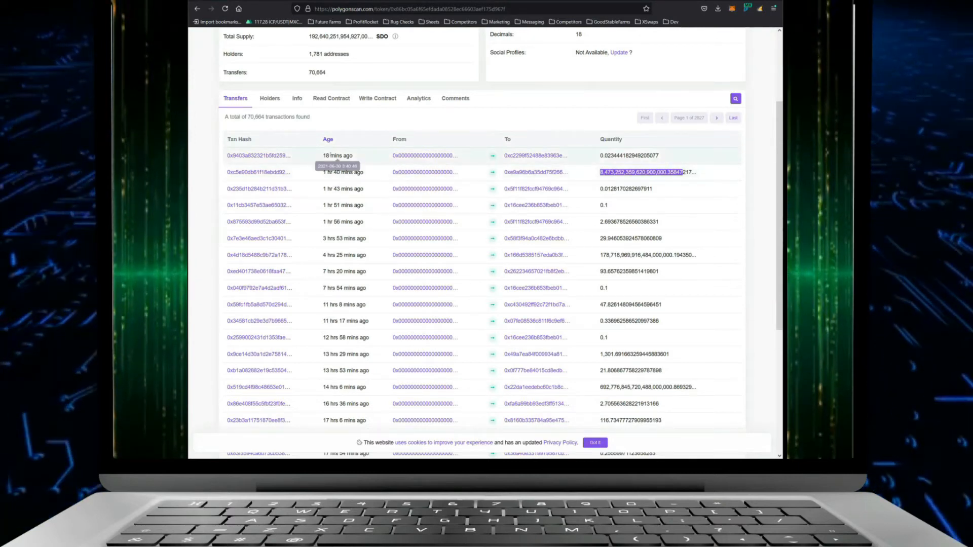
{"action": "mouse_move", "coordinate": [380, 160]}
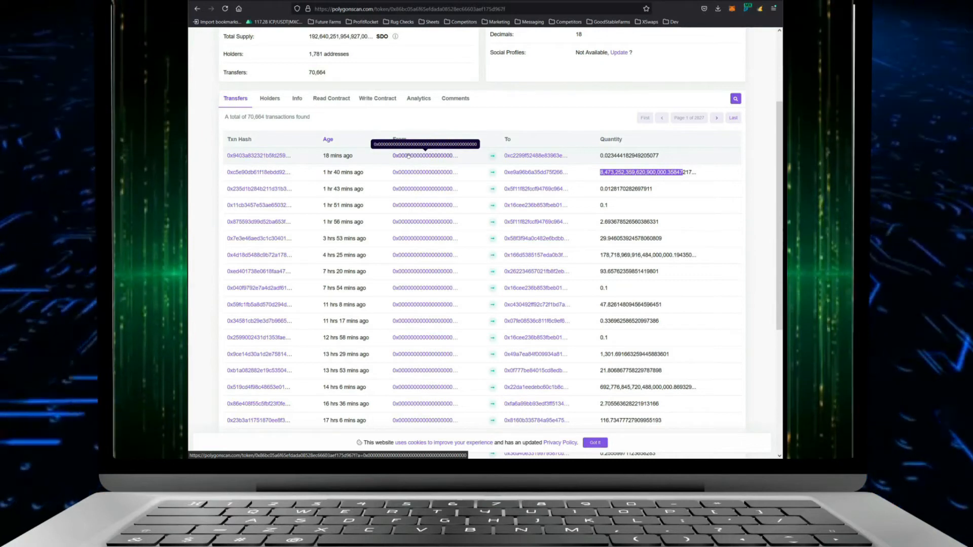
{"action": "mouse_move", "coordinate": [533, 155]}
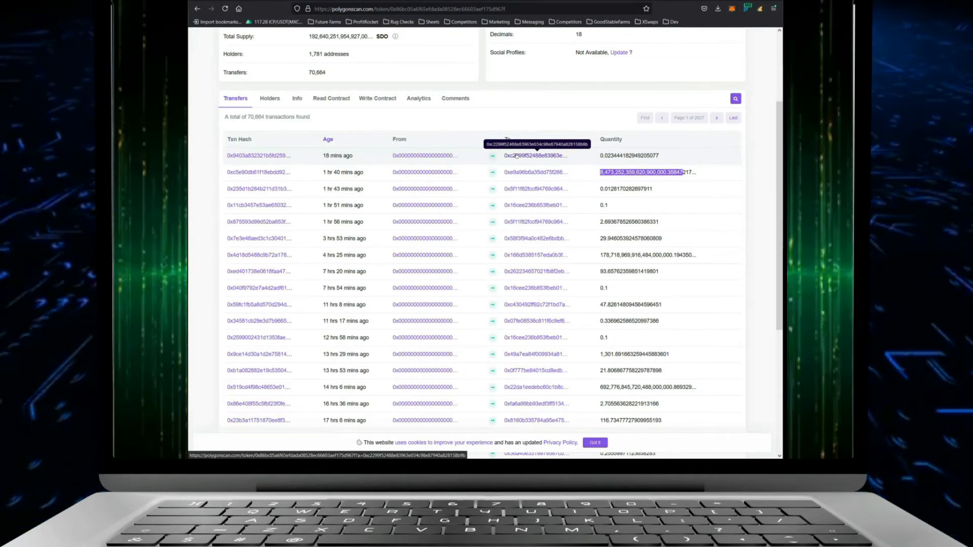
{"action": "mouse_move", "coordinate": [562, 128]}
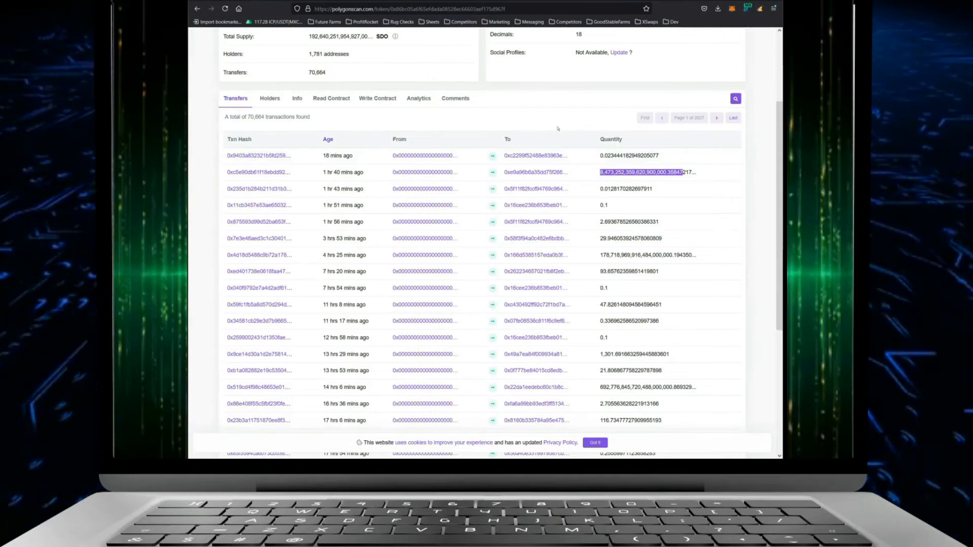
{"action": "mouse_move", "coordinate": [331, 98]}
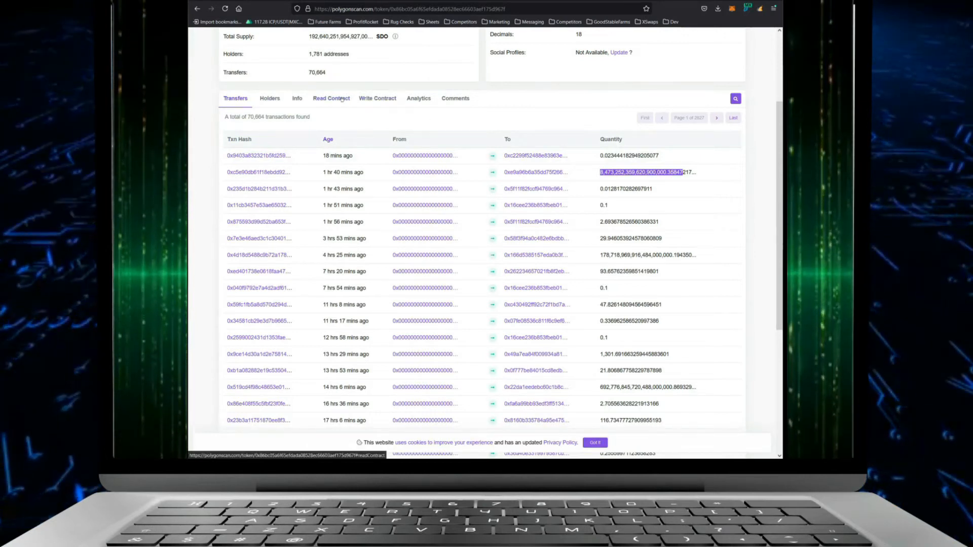
Browse SafeDollar.Fi's Read Contract values, such as addLiquidityRate 100 and decimals 18.
{"action": "left_click", "coordinate": [331, 98]}
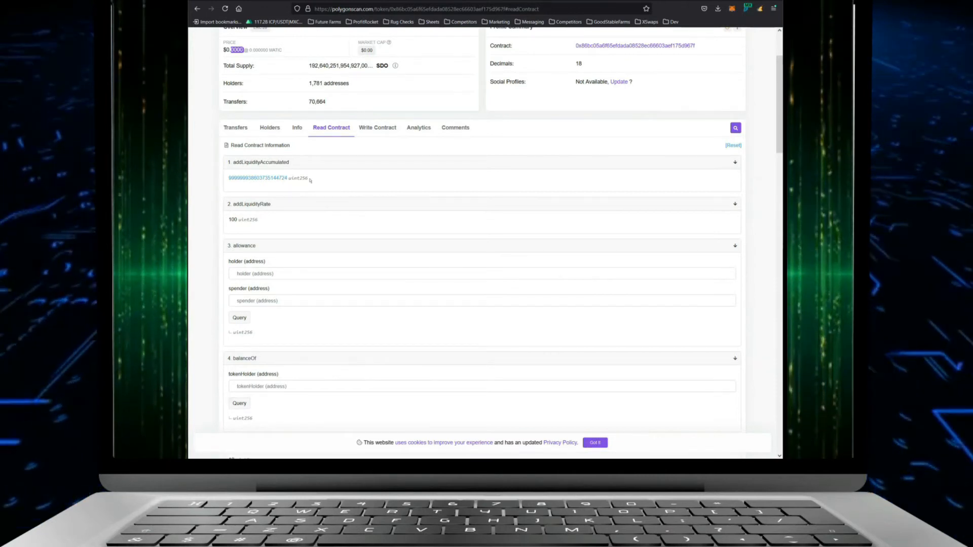
{"action": "scroll", "scroll_direction": "down", "scroll_amount": 3}
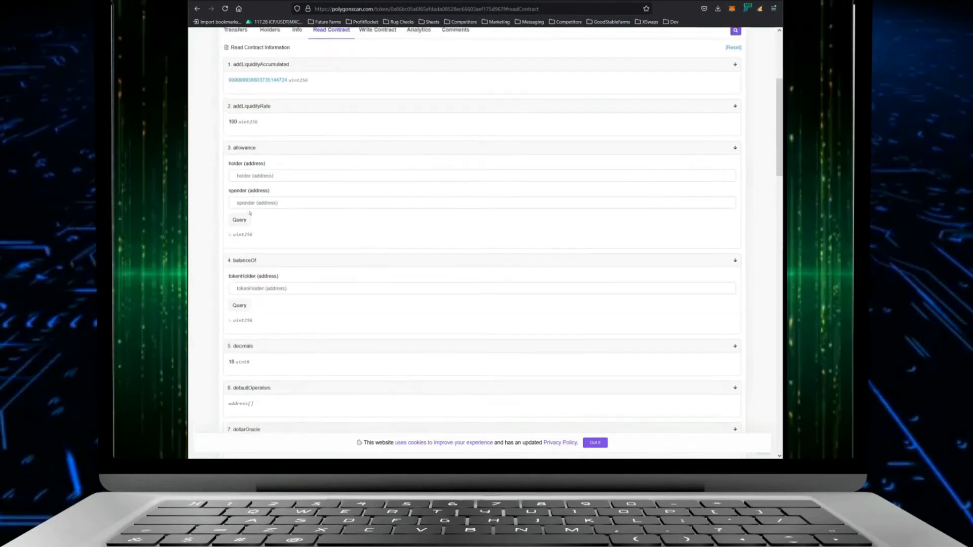
{"action": "scroll", "scroll_direction": "down", "scroll_amount": 3}
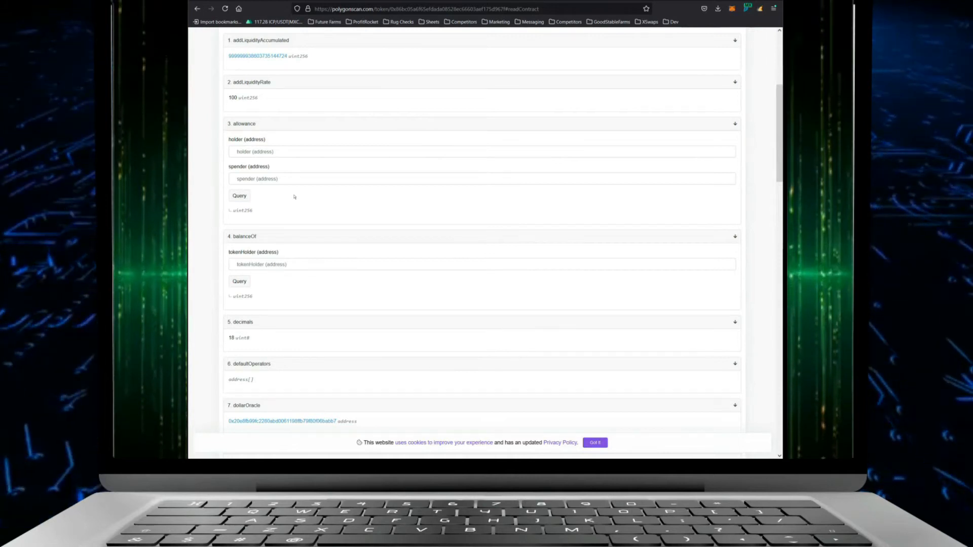
{"action": "scroll", "scroll_direction": "down", "scroll_amount": 3}
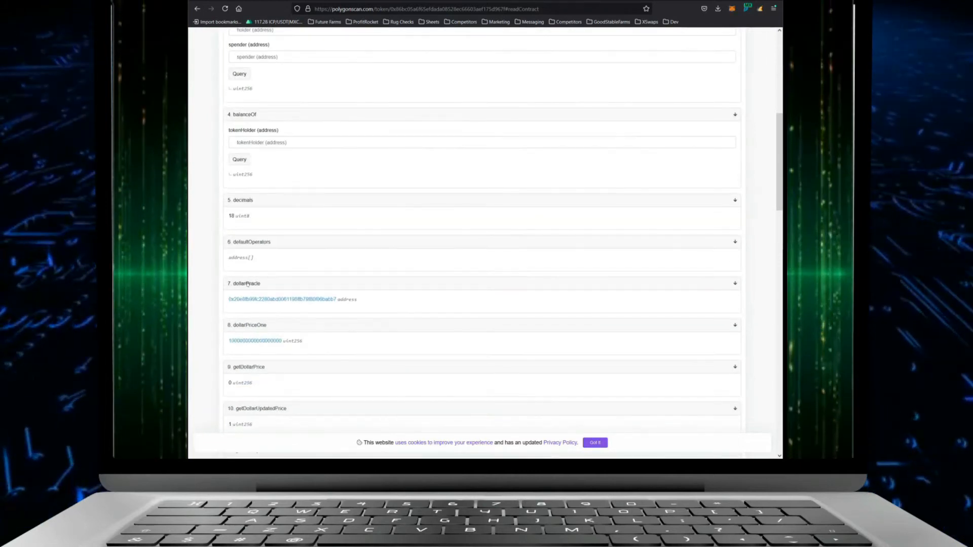
{"action": "mouse_move", "coordinate": [283, 299]}
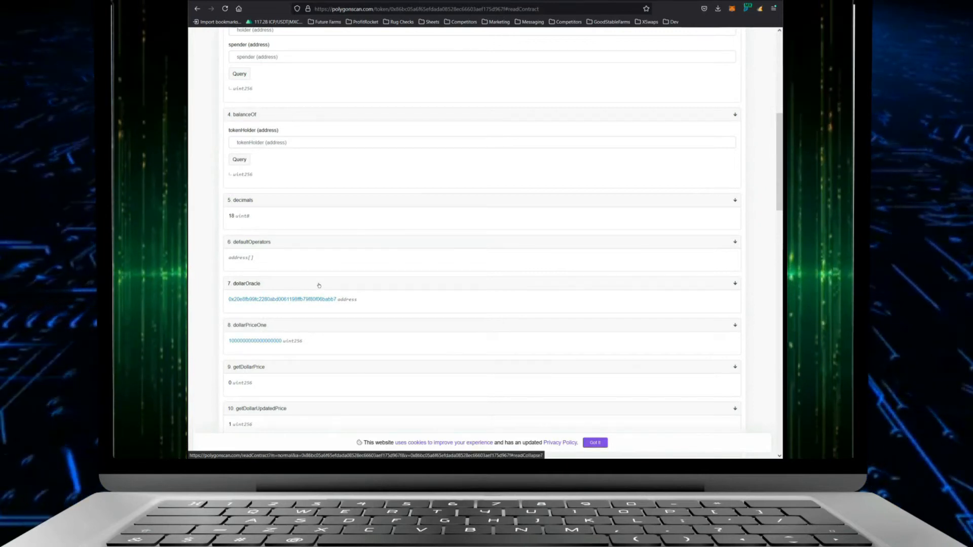
{"action": "mouse_move", "coordinate": [358, 287]}
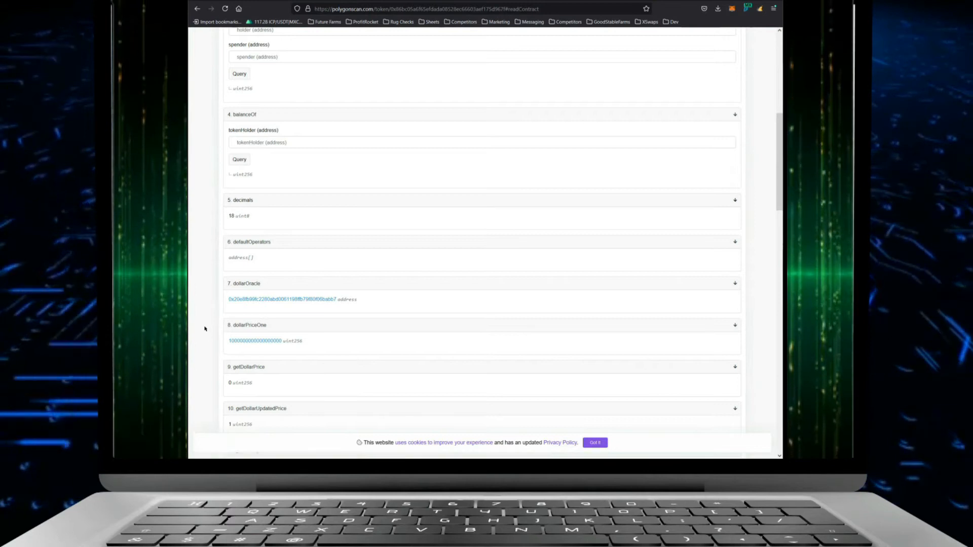
{"action": "scroll", "scroll_direction": "down", "scroll_amount": 3}
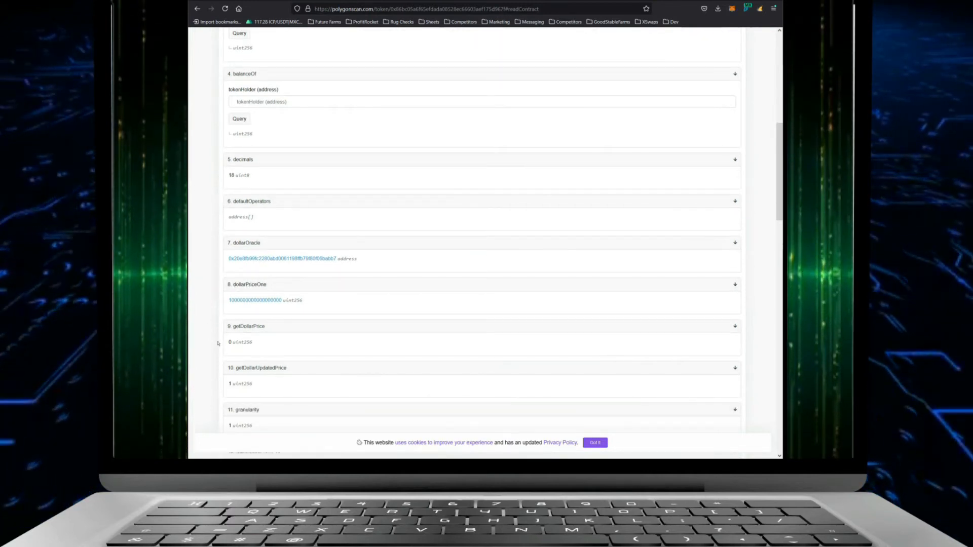
{"action": "scroll", "scroll_direction": "down", "scroll_amount": 3}
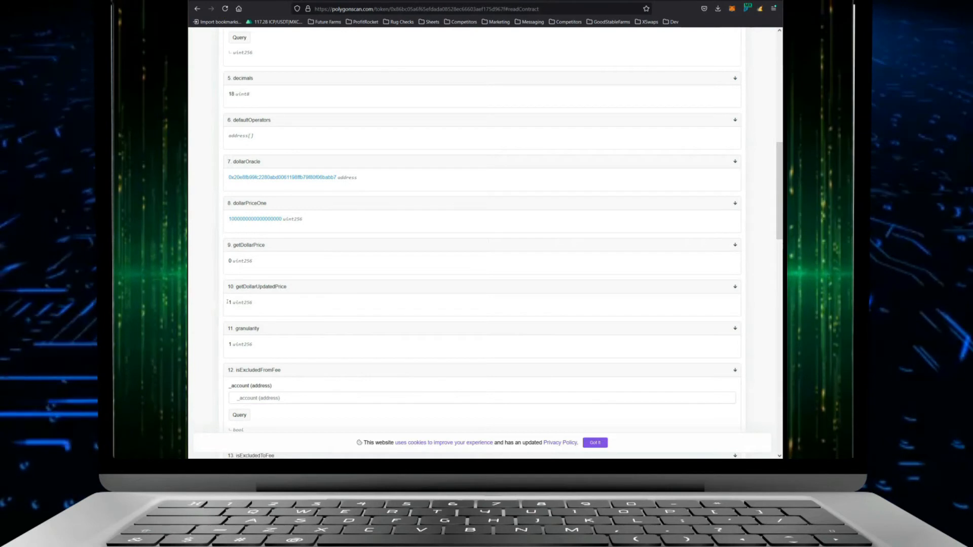
{"action": "scroll", "scroll_direction": "down", "scroll_amount": 3}
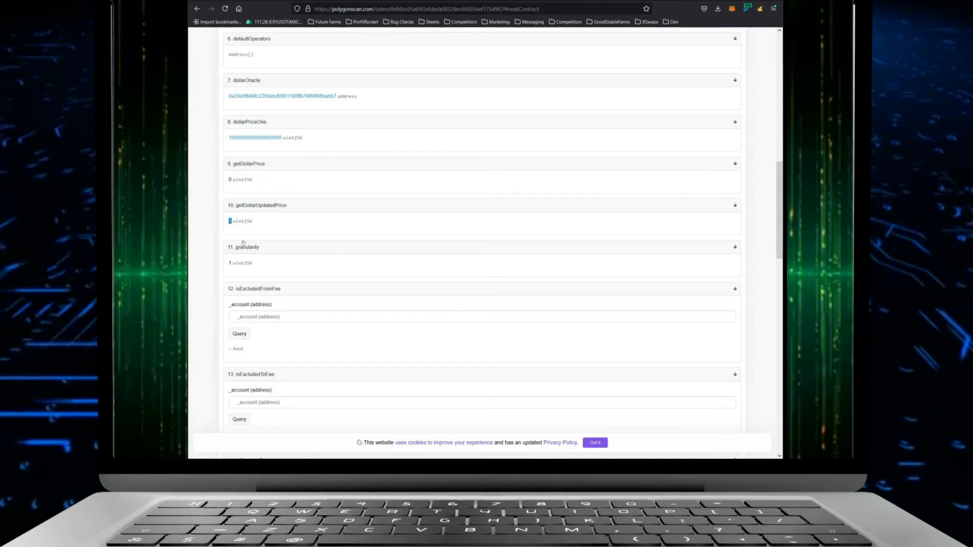
{"action": "scroll", "scroll_direction": "down", "scroll_amount": 3}
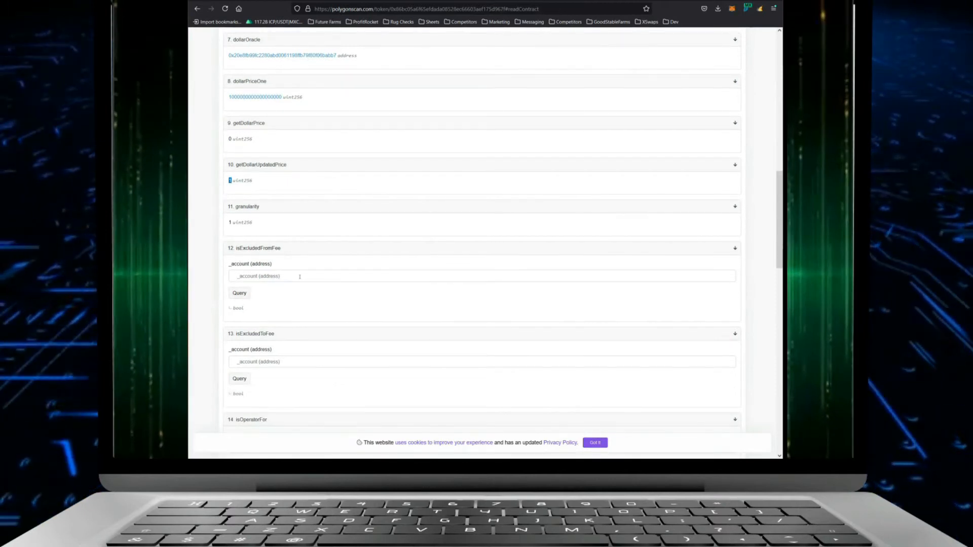
{"action": "left_click", "coordinate": [481, 276]}
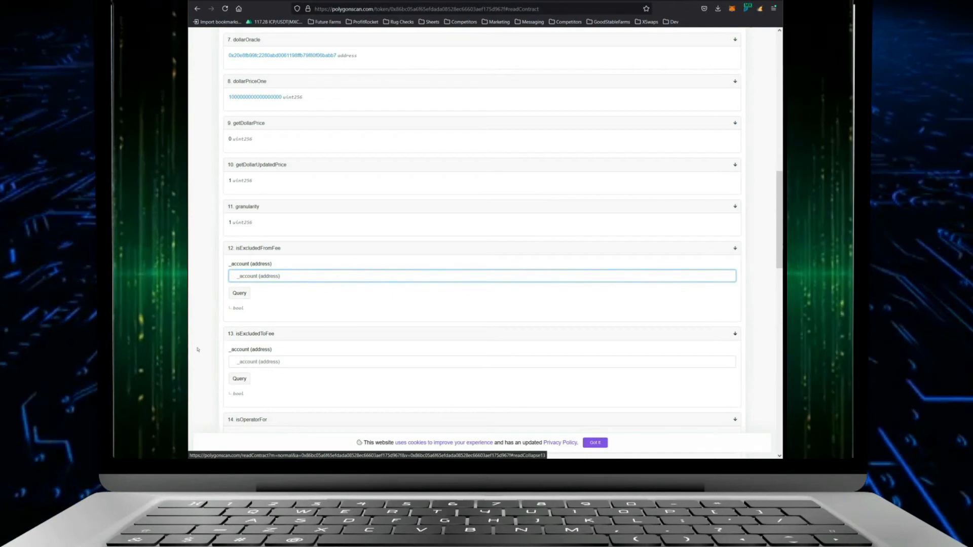
{"action": "left_click", "coordinate": [481, 276]}
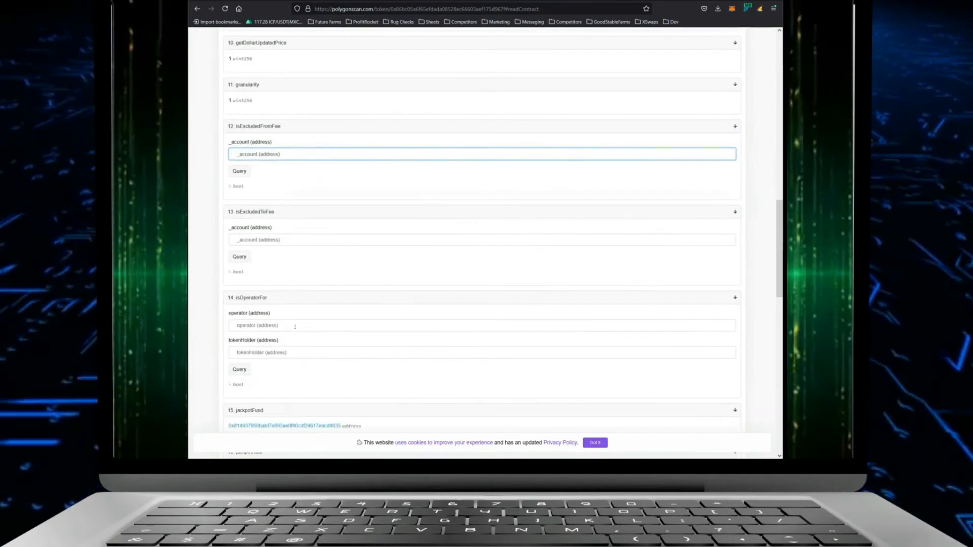
{"action": "scroll", "scroll_direction": "down", "scroll_amount": 3}
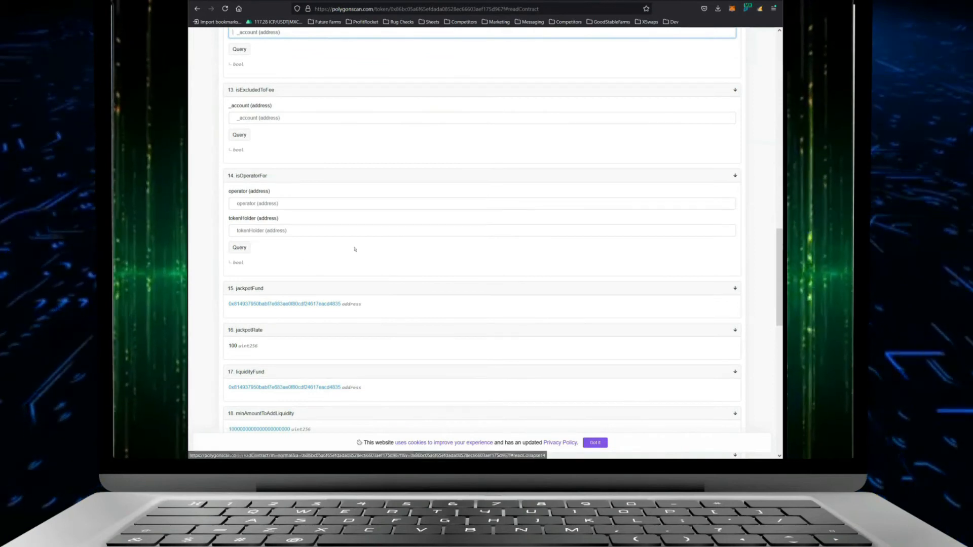
{"action": "scroll", "scroll_direction": "down", "scroll_amount": 3}
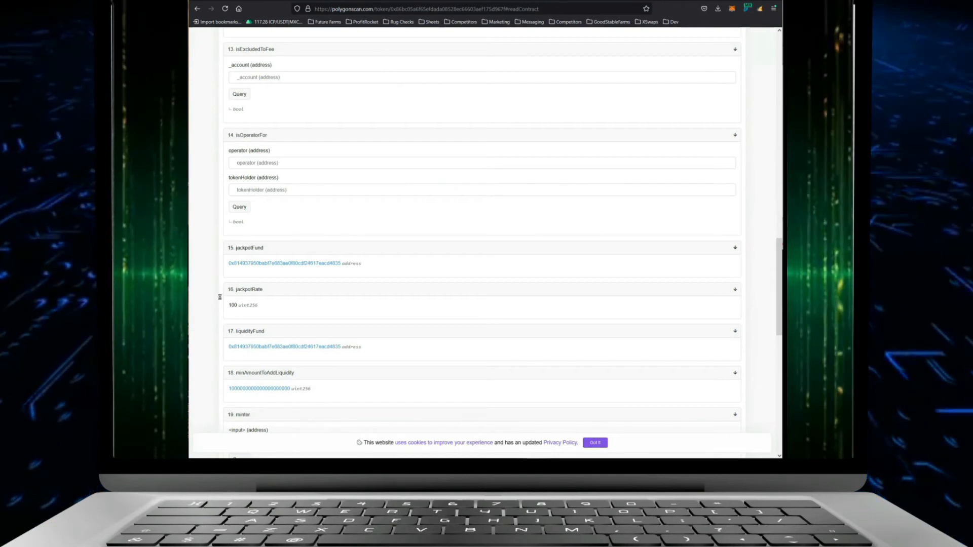
{"action": "scroll", "scroll_direction": "down", "scroll_amount": 3}
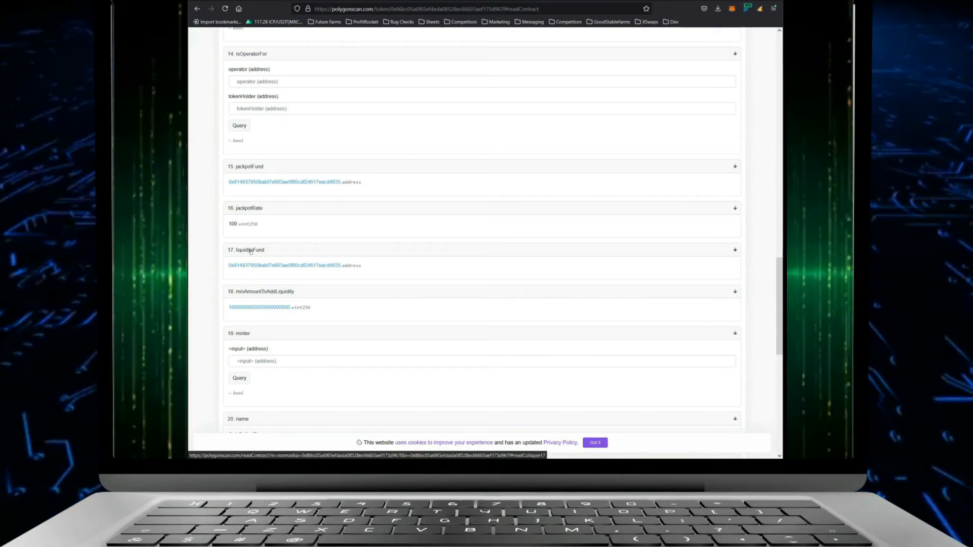
{"action": "mouse_move", "coordinate": [284, 265]}
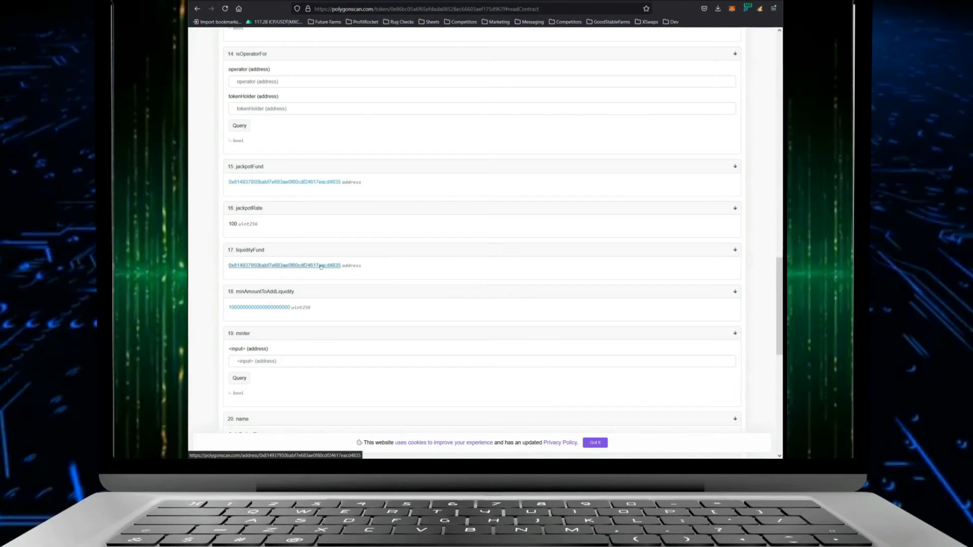
{"action": "double_click", "coordinate": [352, 265]}
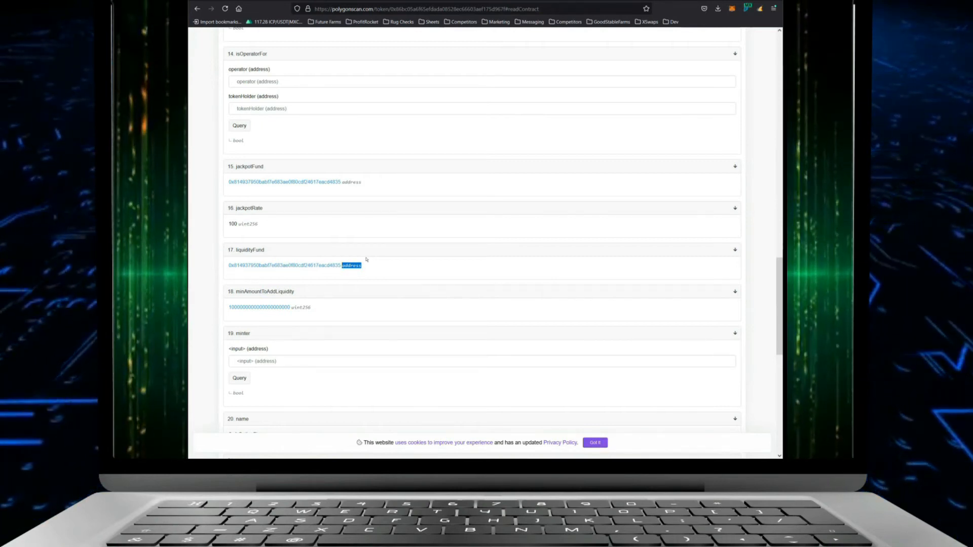
{"action": "scroll", "scroll_direction": "down", "scroll_amount": 3}
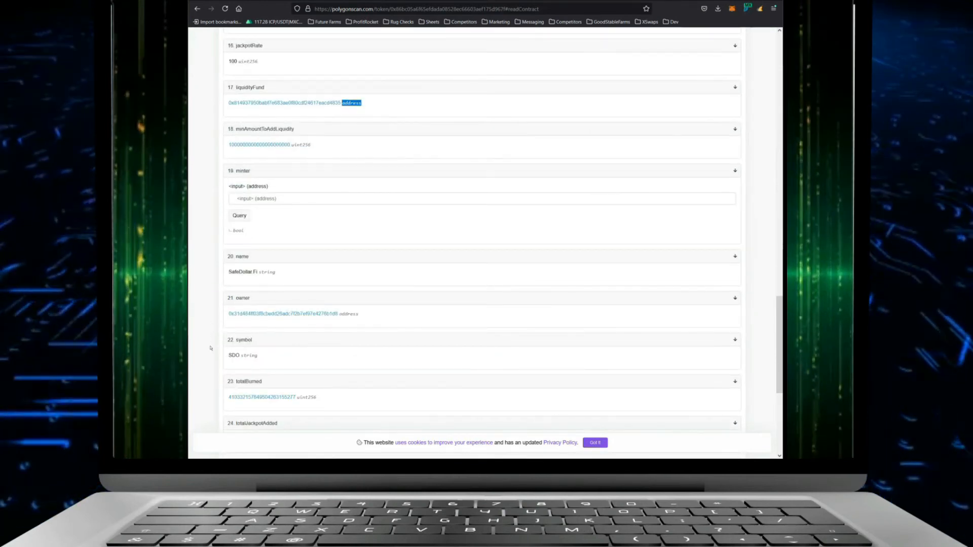
{"action": "scroll", "scroll_direction": "down", "scroll_amount": 3}
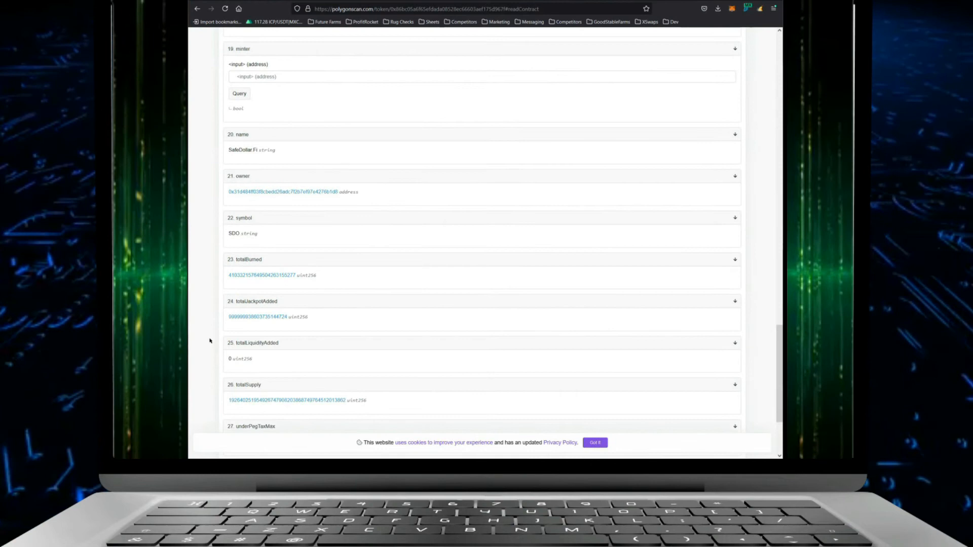
{"action": "scroll", "scroll_direction": "down", "scroll_amount": 3}
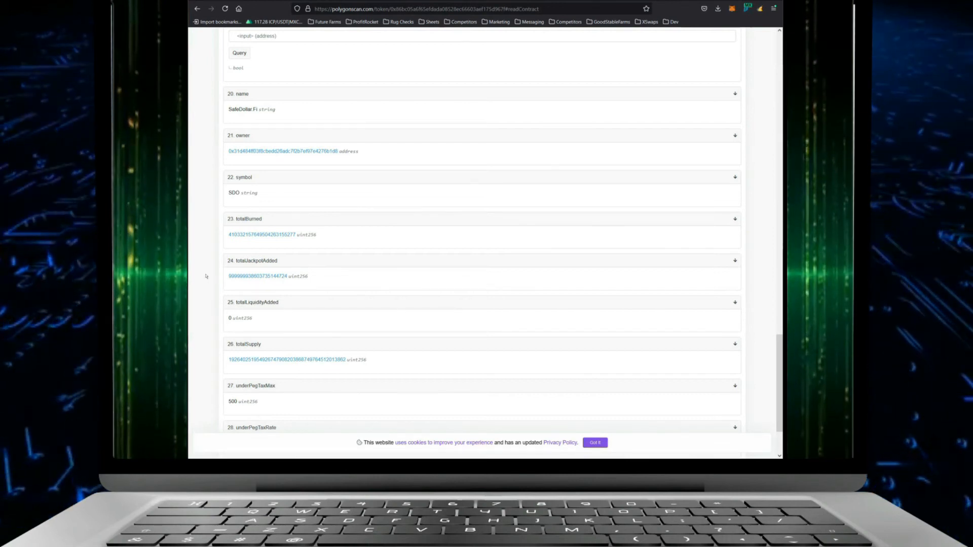
{"action": "scroll", "scroll_direction": "down", "scroll_amount": 3}
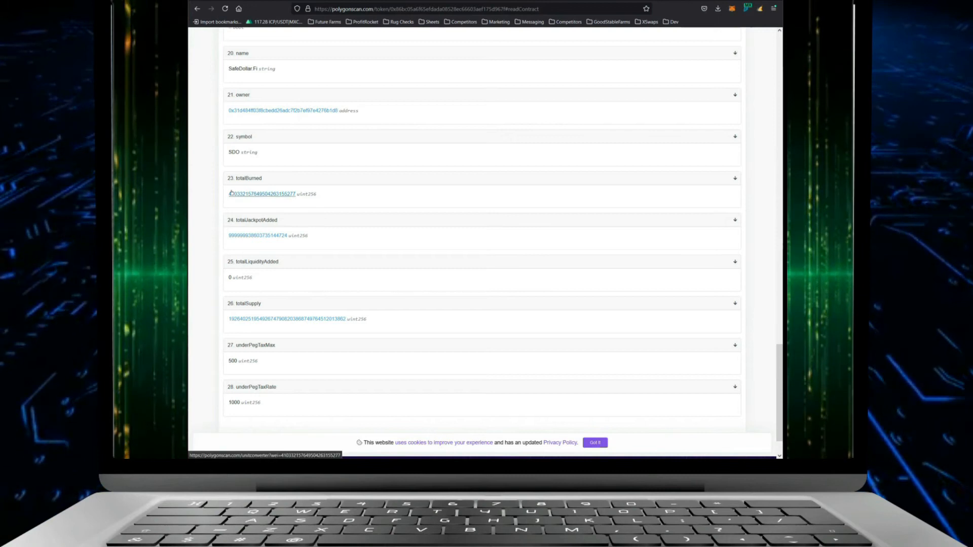
{"action": "scroll", "scroll_direction": "down", "scroll_amount": 3}
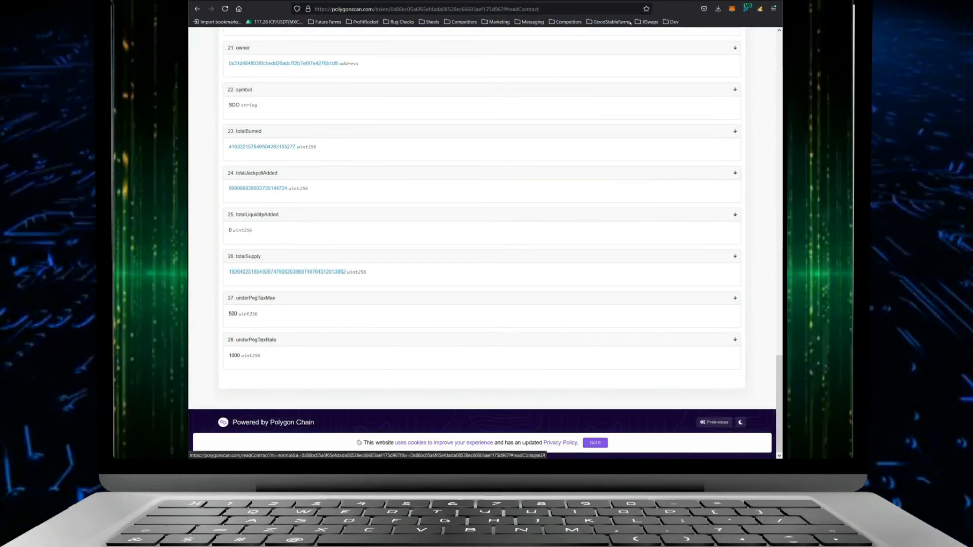
{"action": "mouse_move", "coordinate": [206, 251]}
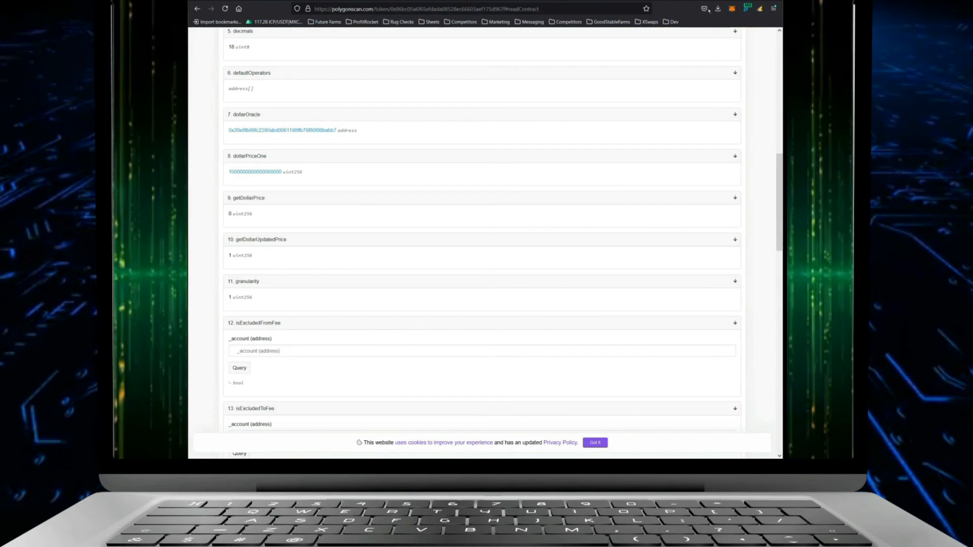
Open a blank tab, return to Polygonscan, and scroll through the Read Contract list.
{"action": "left_click", "coordinate": [434, 9]}
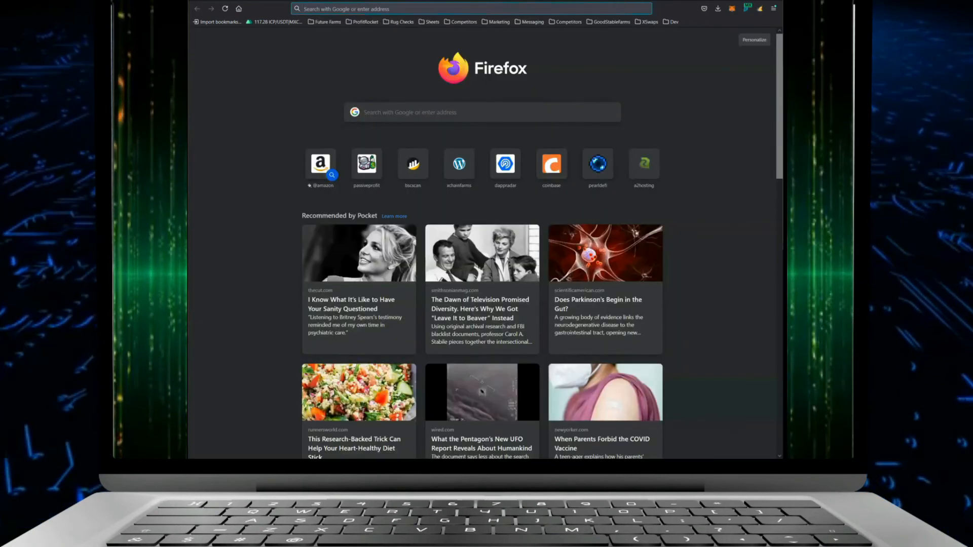
{"action": "left_click", "coordinate": [472, 9]}
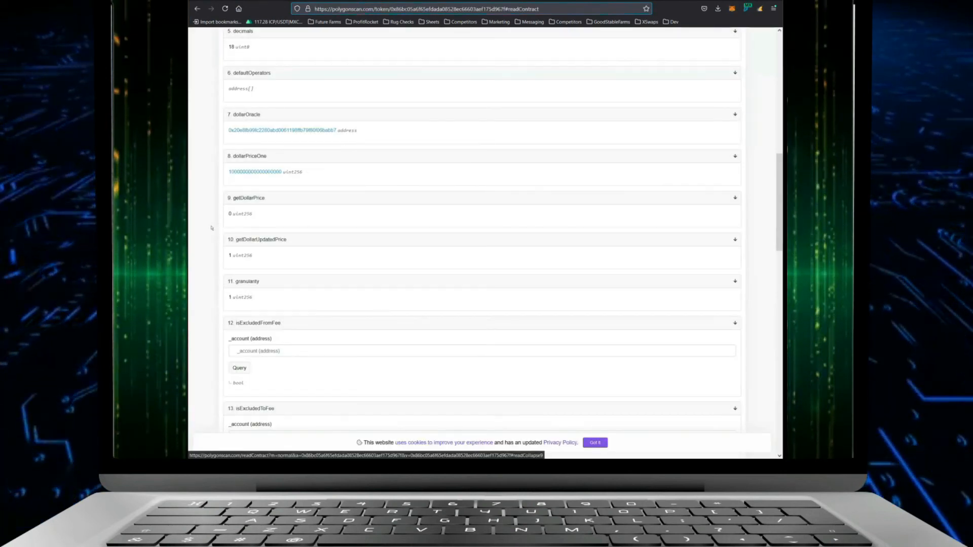
{"action": "scroll", "scroll_direction": "down", "scroll_amount": 3}
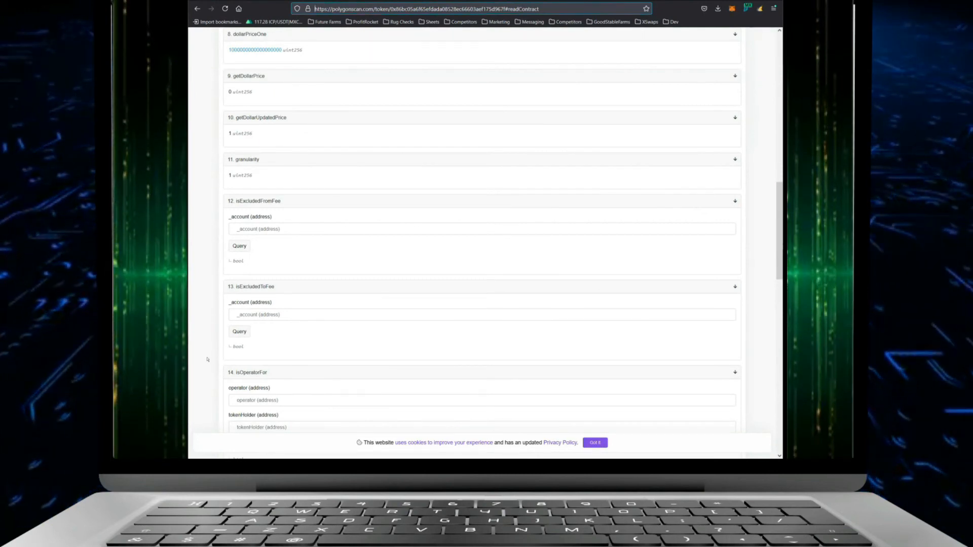
{"action": "mouse_move", "coordinate": [192, 250]}
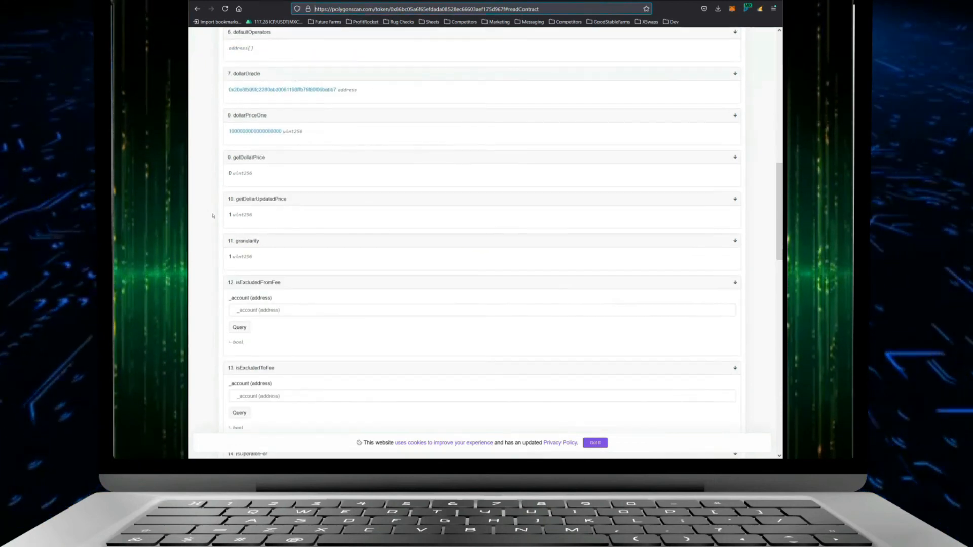
{"action": "scroll", "scroll_direction": "up", "scroll_amount": 3}
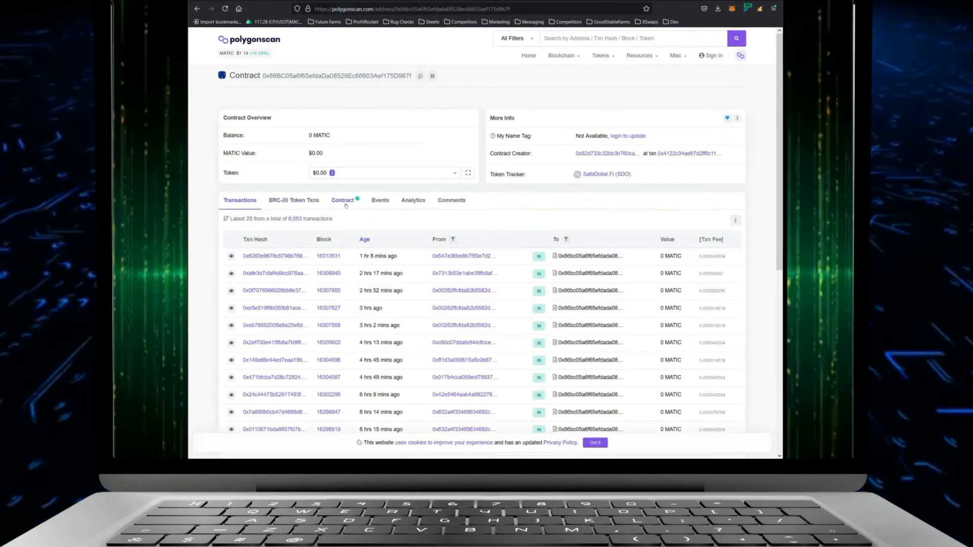
View the Dollar contract's verified Solidity source code (compiler v0.6.12).
{"action": "left_click", "coordinate": [342, 200]}
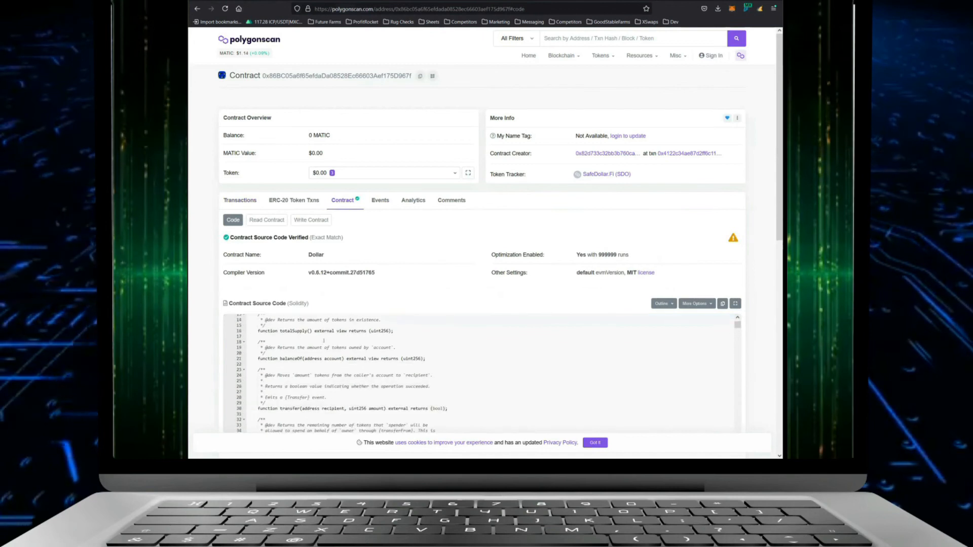
{"action": "scroll", "scroll_direction": "down", "scroll_amount": 3}
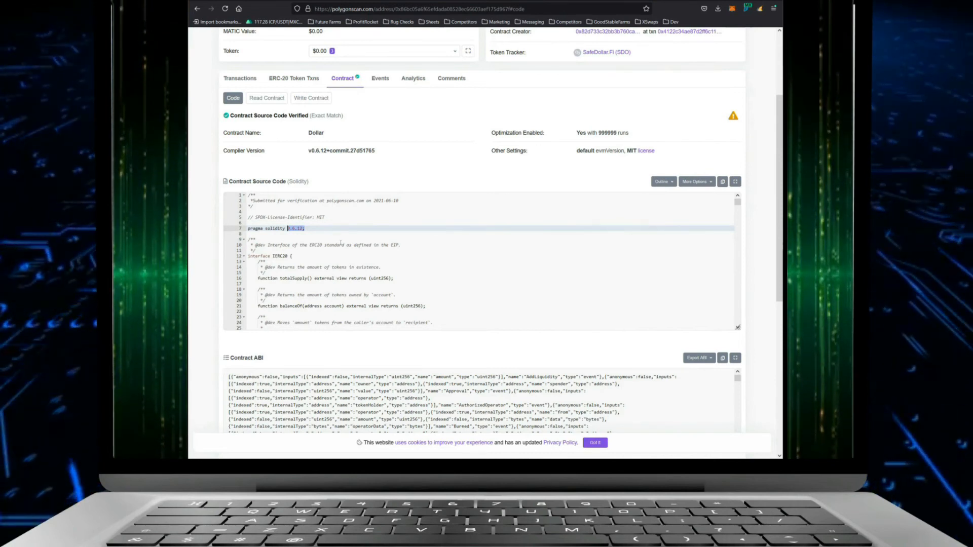
{"action": "mouse_move", "coordinate": [285, 191]}
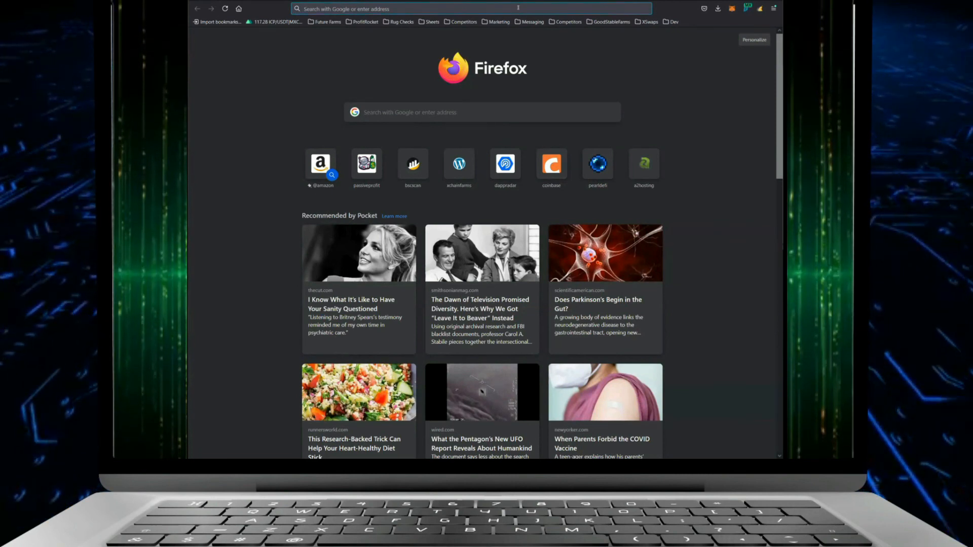
Search Google for 'Ethereum 2.0 staking vs mining' from the address bar.
{"action": "type", "text": "ethprime.io/"}
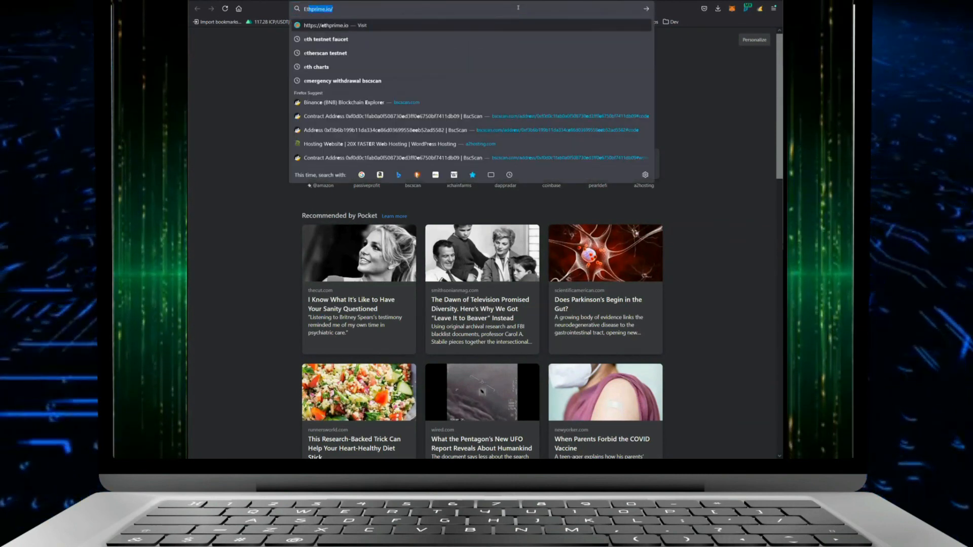
{"action": "type", "text": "Ethereum 2.0 staking"}
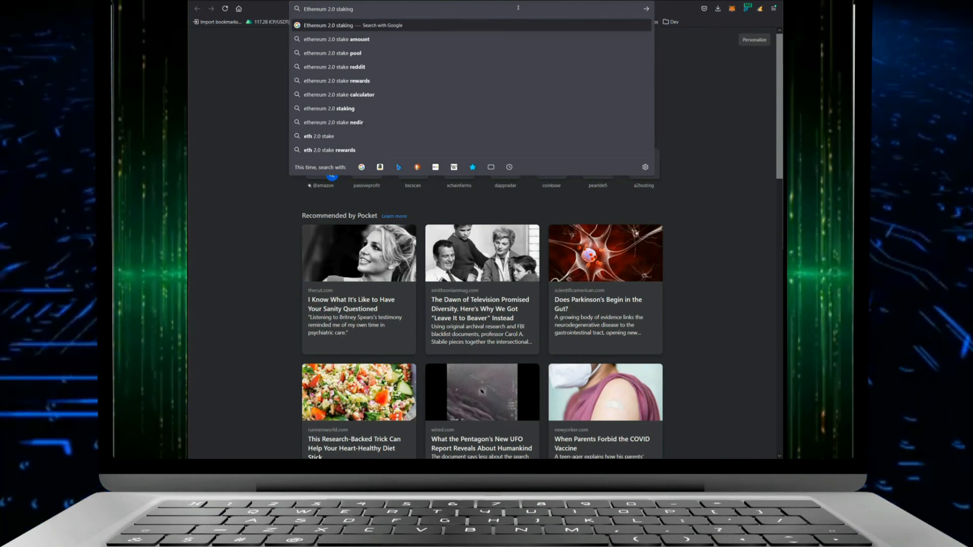
{"action": "type", "text": "vs+mining"}
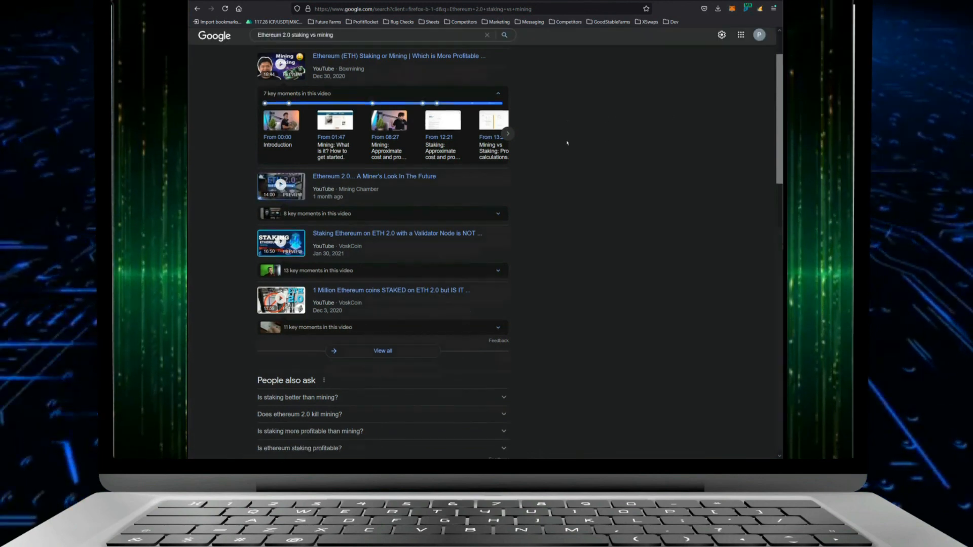
{"action": "scroll", "scroll_direction": "down", "scroll_amount": 3}
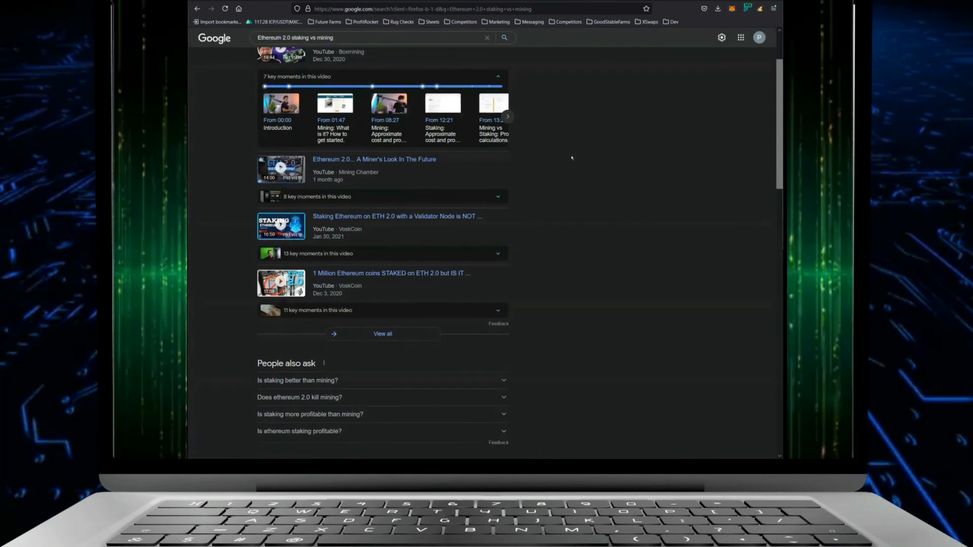
{"action": "mouse_move", "coordinate": [348, 163]}
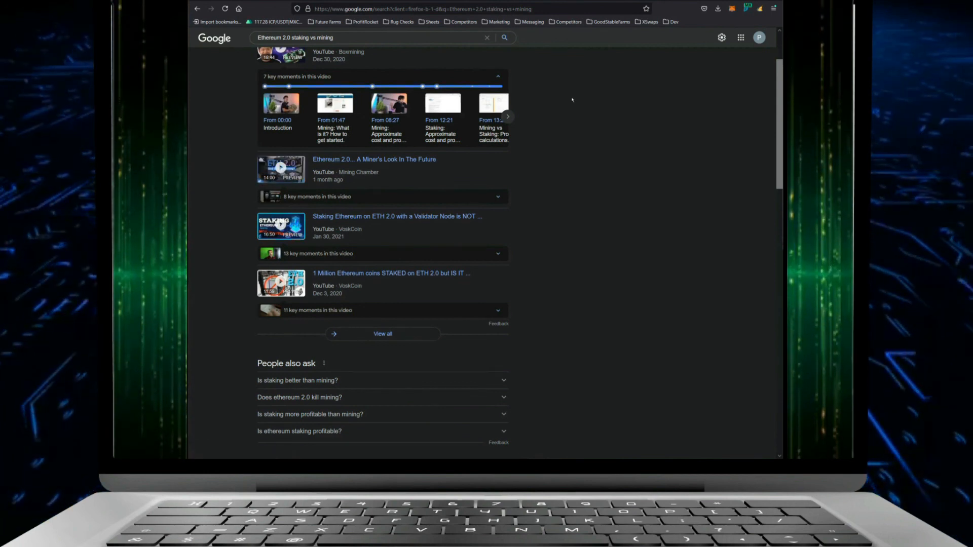
{"action": "scroll", "scroll_direction": "down", "scroll_amount": 3}
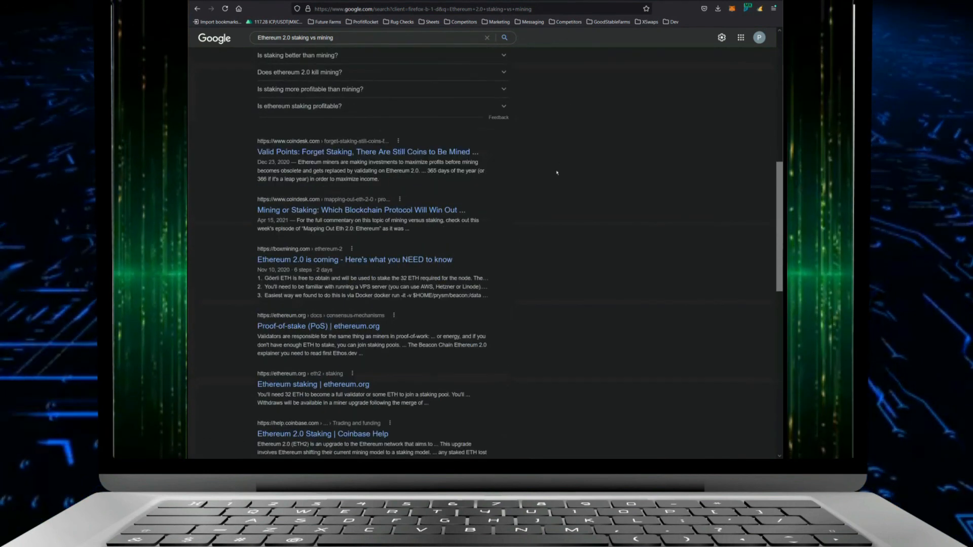